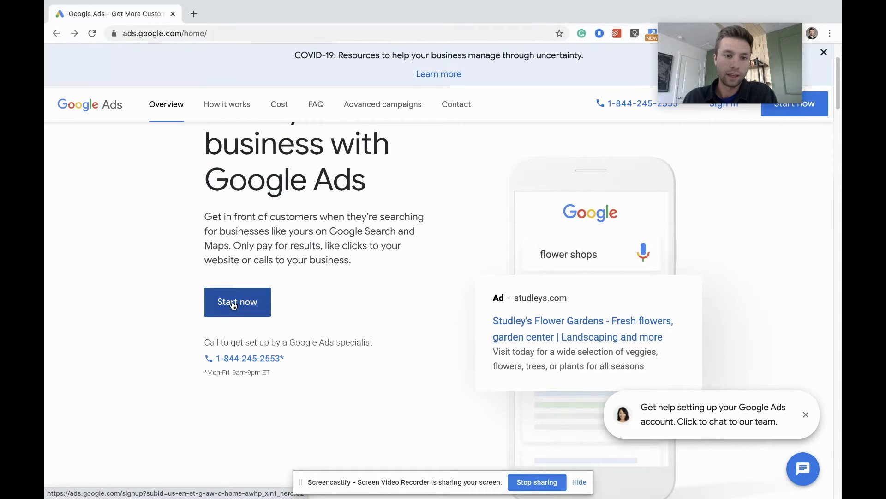
Step: Begin Google Ads sign-up and choose to create a new Google Ads account
{"action": "left_click", "coordinate": [237, 301]}
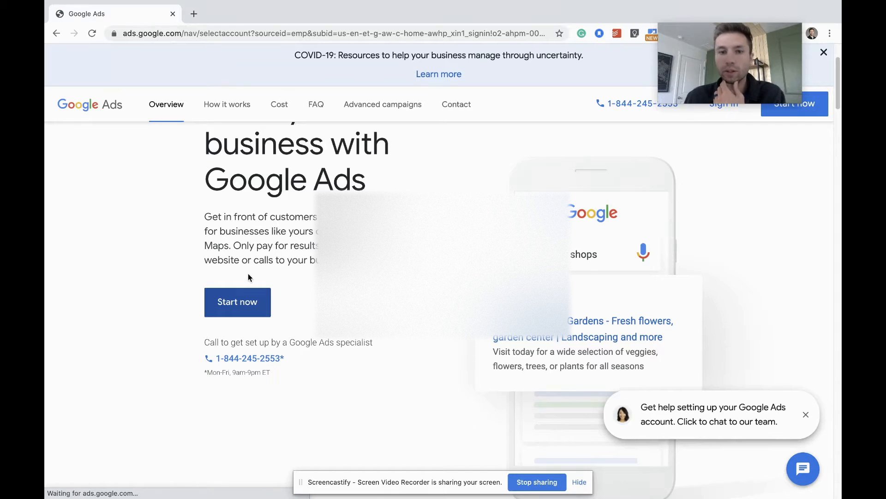
{"action": "left_click", "coordinate": [237, 301]}
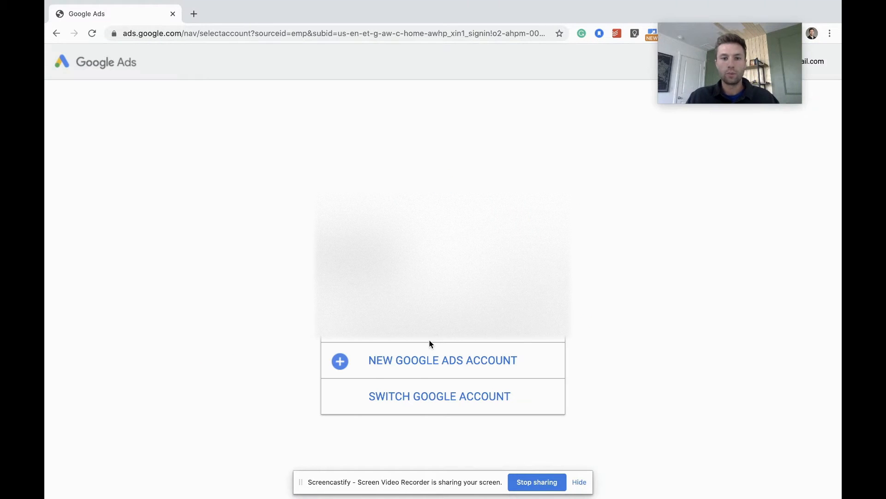
{"action": "mouse_move", "coordinate": [381, 352]}
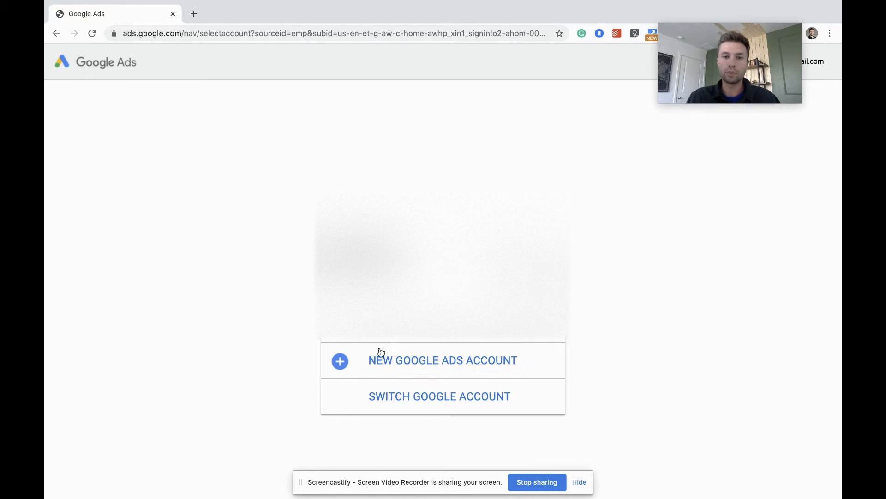
{"action": "mouse_move", "coordinate": [443, 360]}
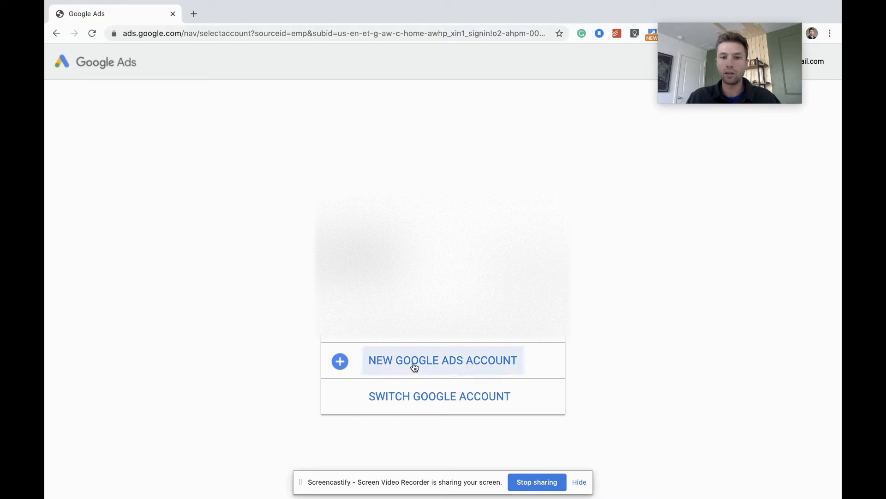
{"action": "mouse_move", "coordinate": [435, 365]}
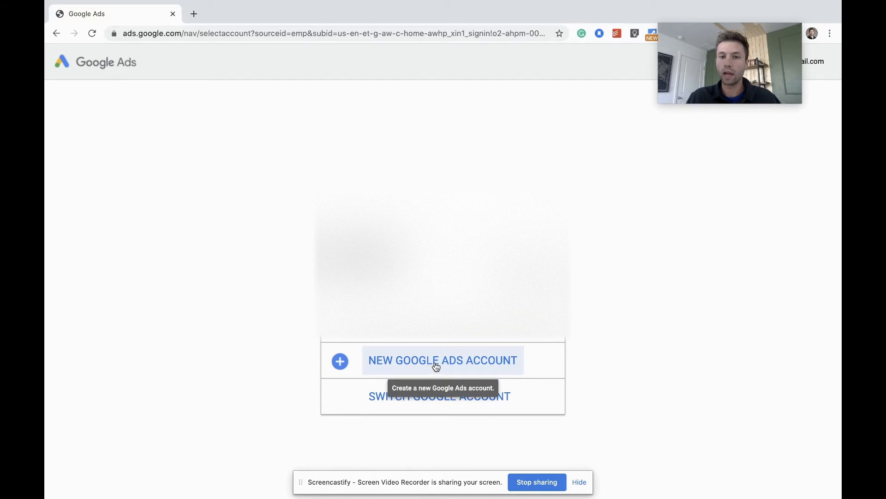
{"action": "left_click", "coordinate": [443, 360]}
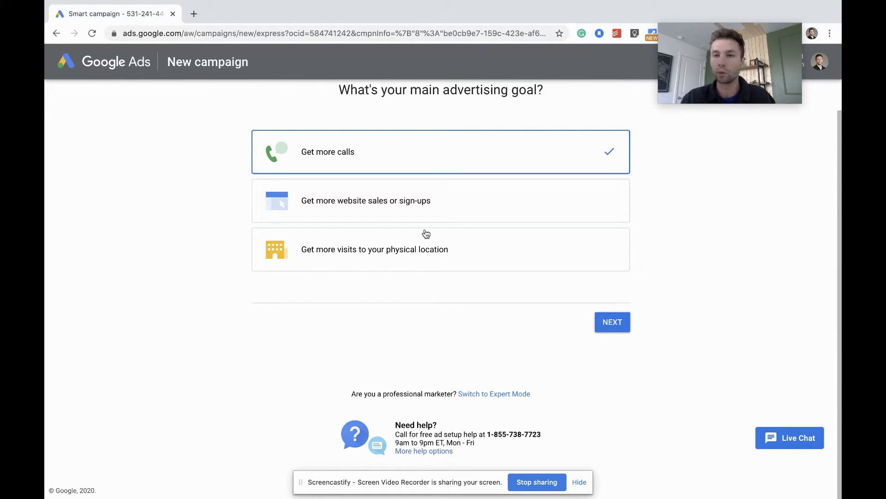
{"action": "mouse_move", "coordinate": [504, 399]}
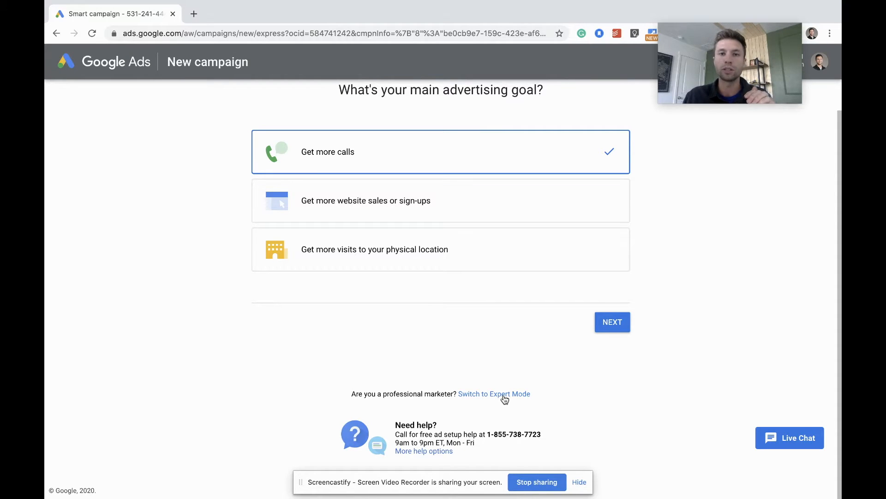
{"action": "left_click", "coordinate": [494, 394]}
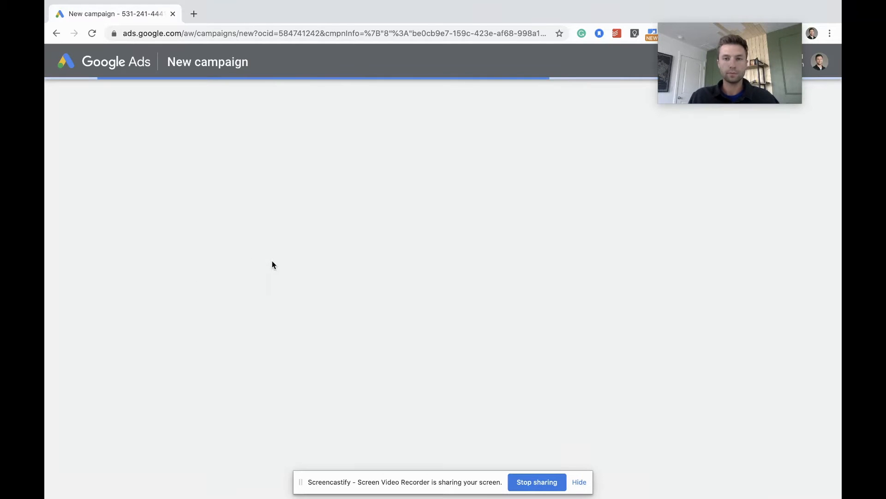
{"action": "mouse_move", "coordinate": [229, 255]}
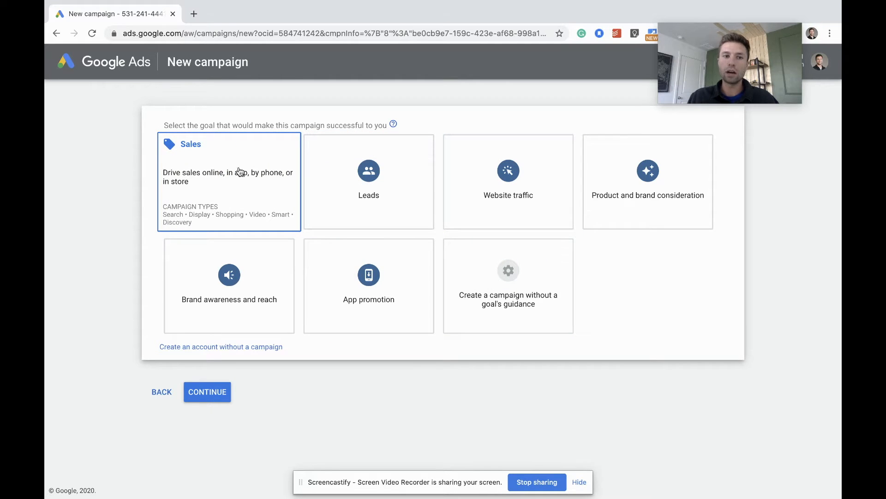
{"action": "mouse_move", "coordinate": [237, 192]}
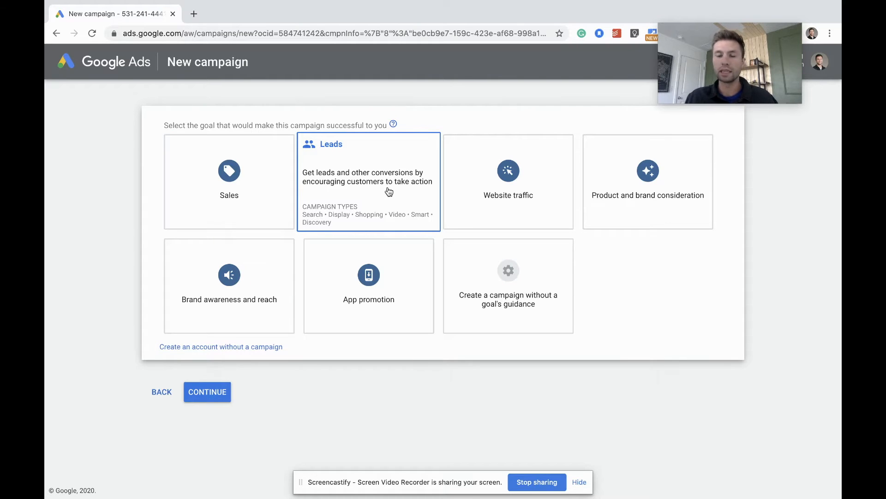
{"action": "left_click", "coordinate": [229, 181]}
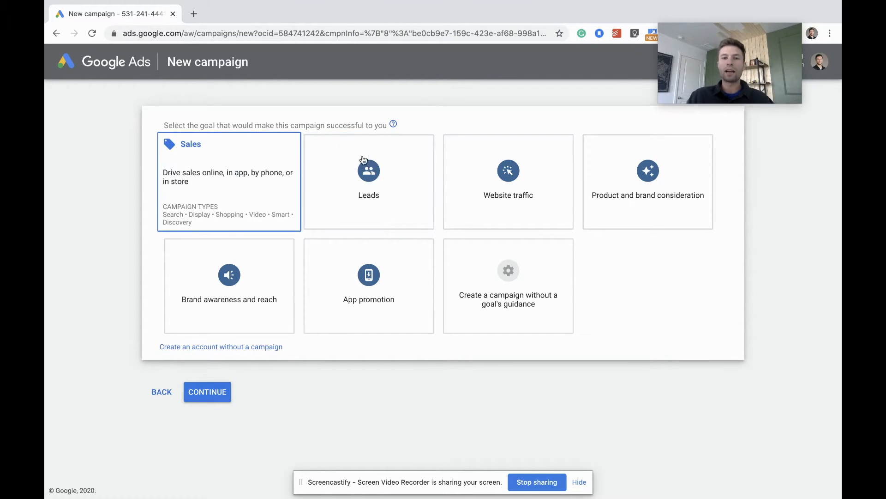
{"action": "scroll", "scroll_direction": "down", "scroll_amount": 3}
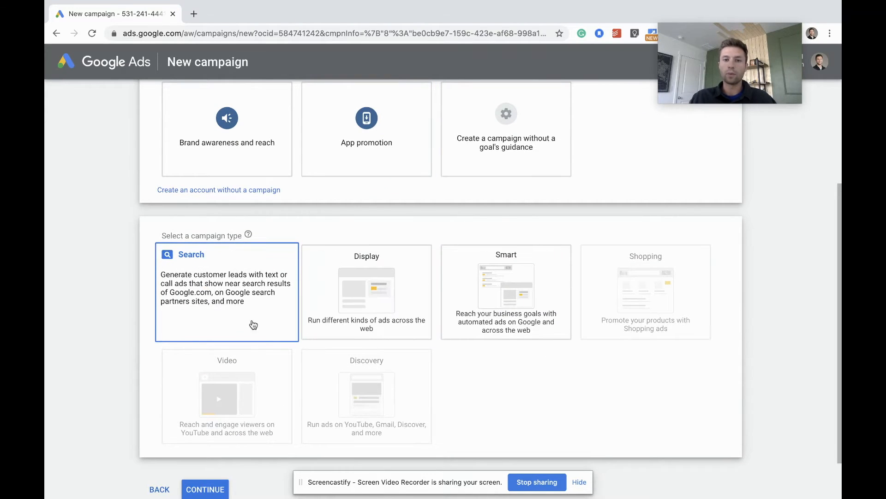
{"action": "mouse_move", "coordinate": [234, 285]}
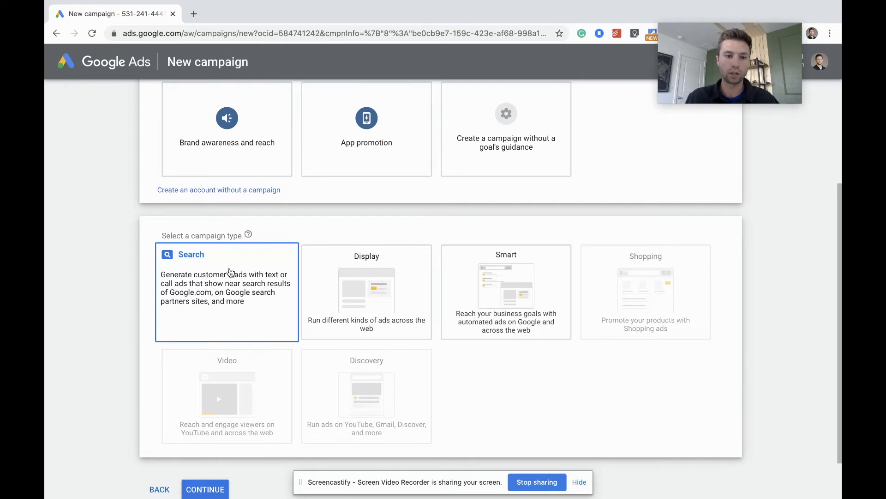
{"action": "scroll", "scroll_direction": "down", "scroll_amount": 3}
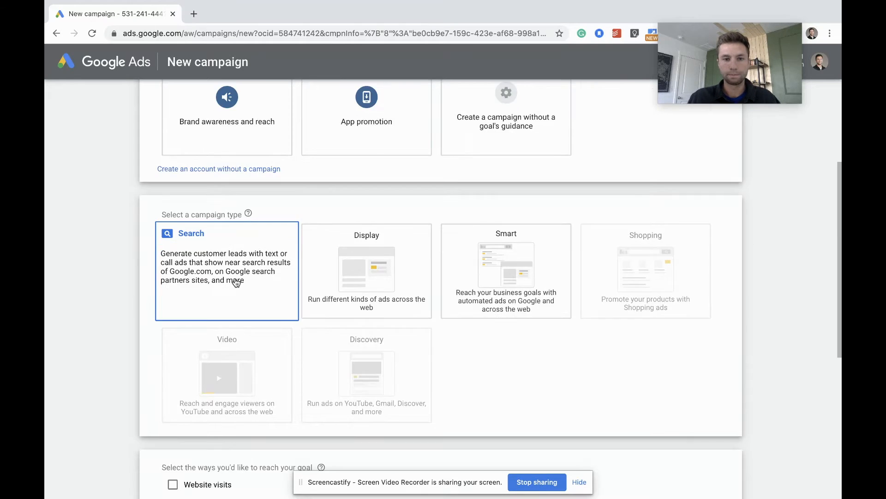
{"action": "scroll", "scroll_direction": "down", "scroll_amount": 3}
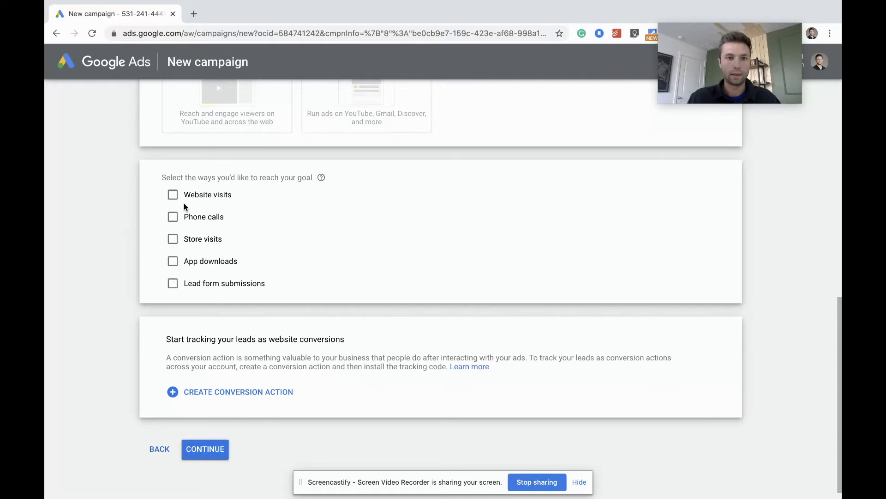
{"action": "left_click", "coordinate": [172, 194]}
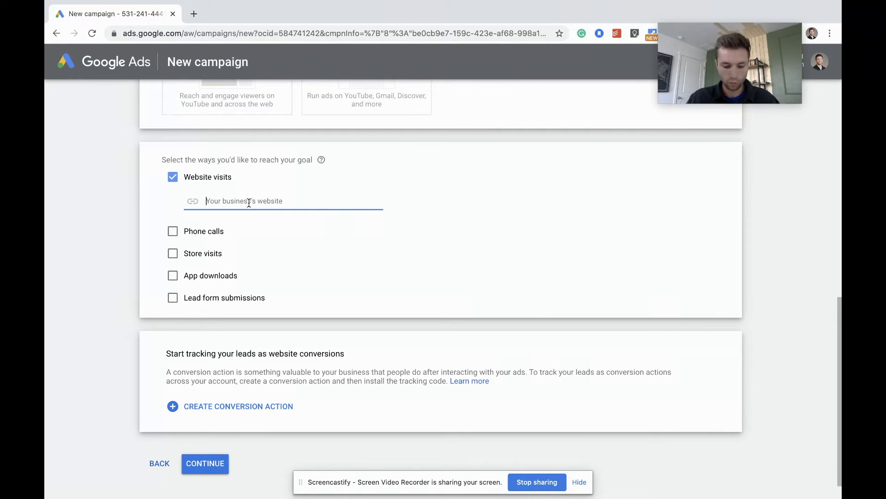
{"action": "type", "text": "www."}
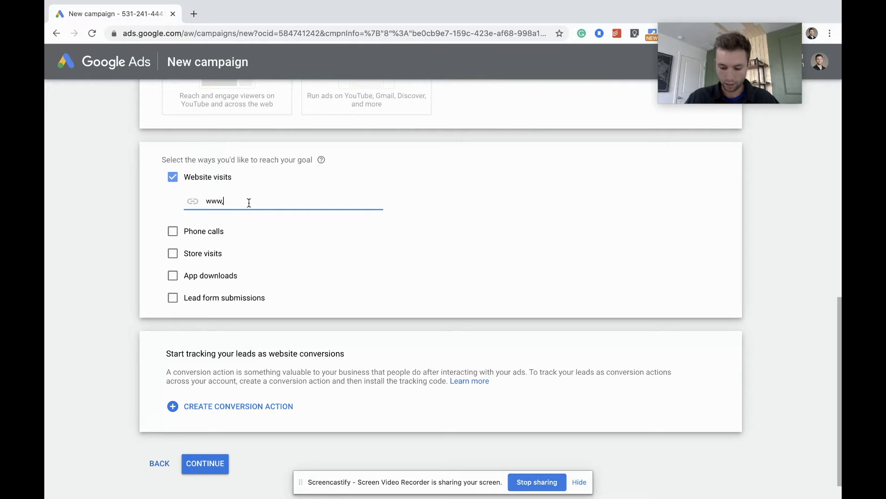
{"action": "type", "text": "."}
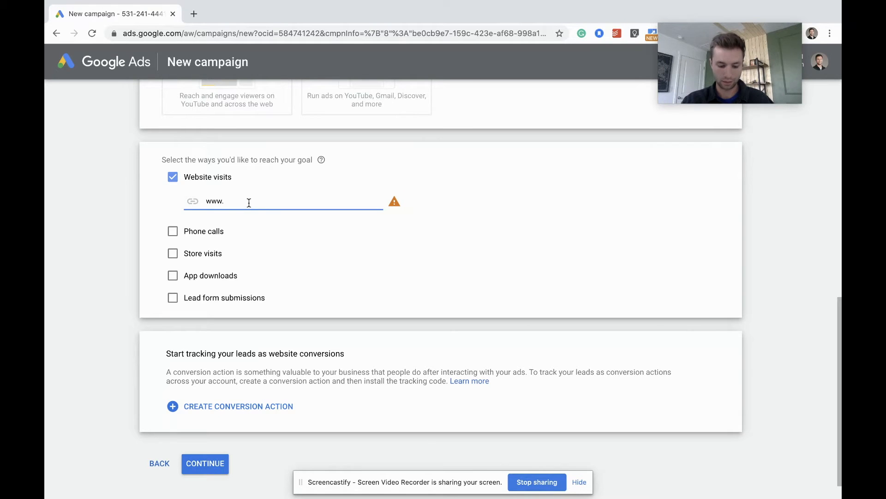
{"action": "type", "text": "sci==="}
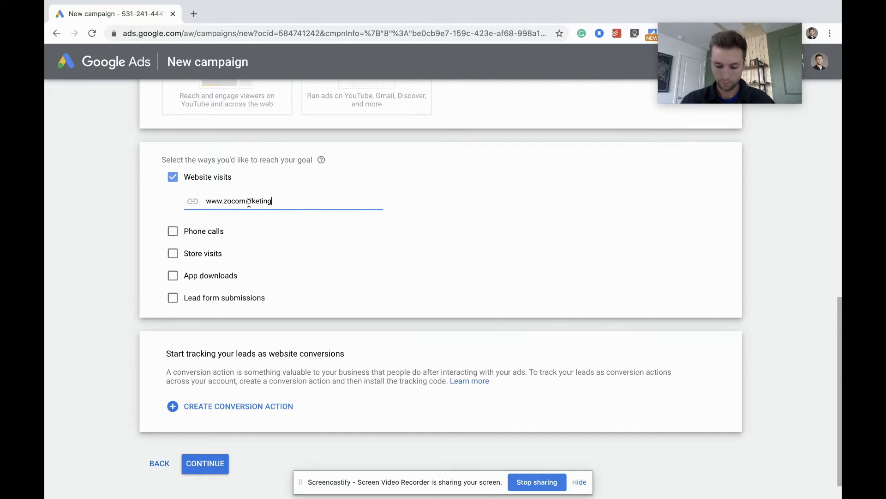
{"action": "type", "text": ".com"}
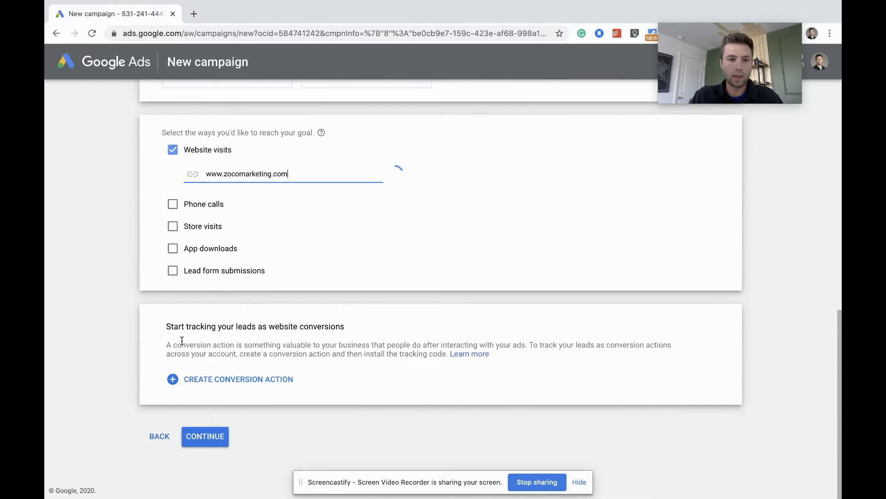
{"action": "mouse_move", "coordinate": [282, 411]}
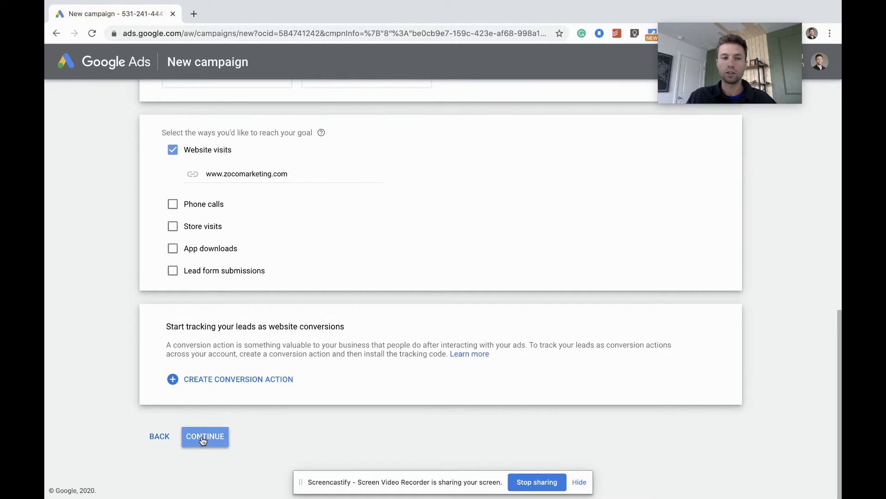
Step: Proceed to campaign settings and rename the campaign to 'Awesome socks'
{"action": "left_click", "coordinate": [205, 436]}
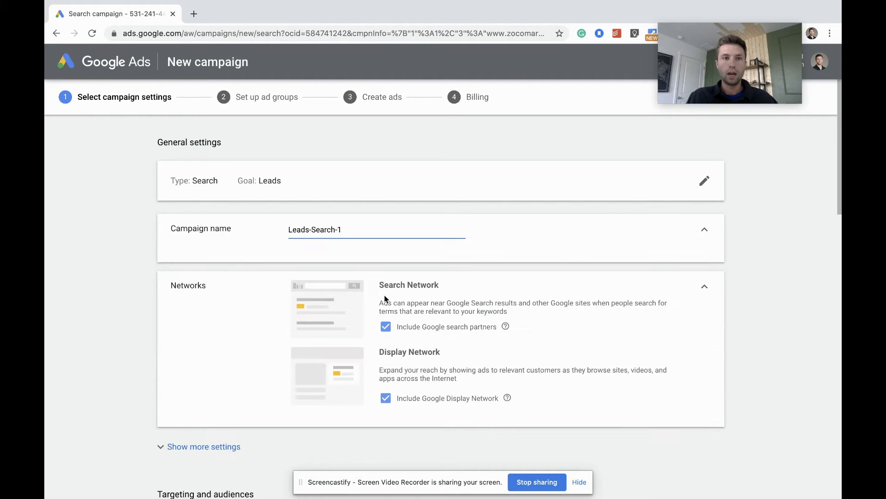
{"action": "scroll", "scroll_direction": "down", "scroll_amount": 3}
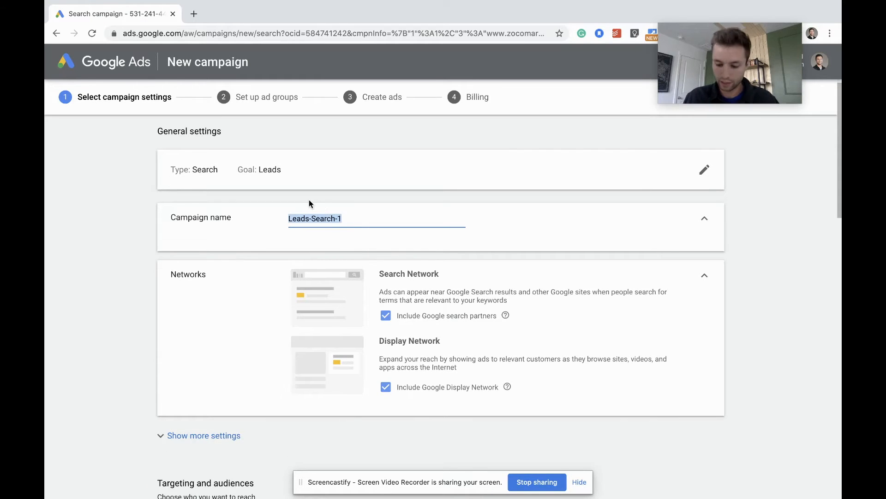
{"action": "key", "text": "Delete"}
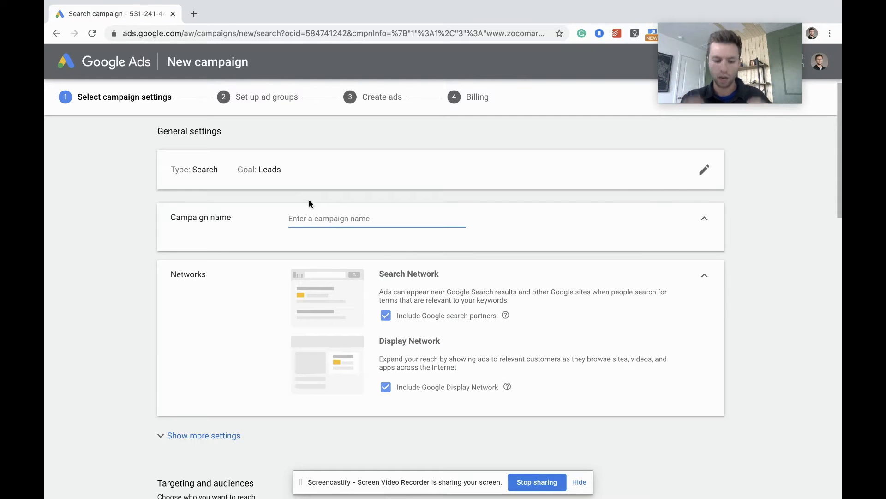
{"action": "type", "text": "As"}
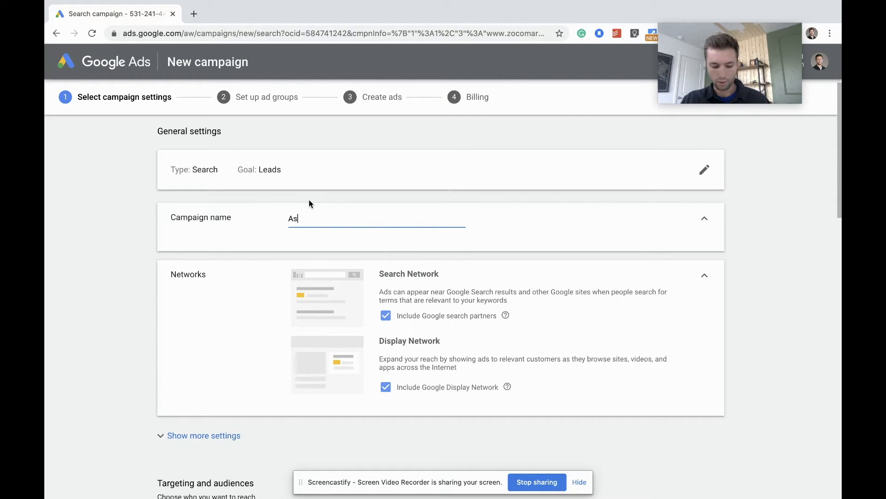
{"action": "type", "text": "wesome socks"}
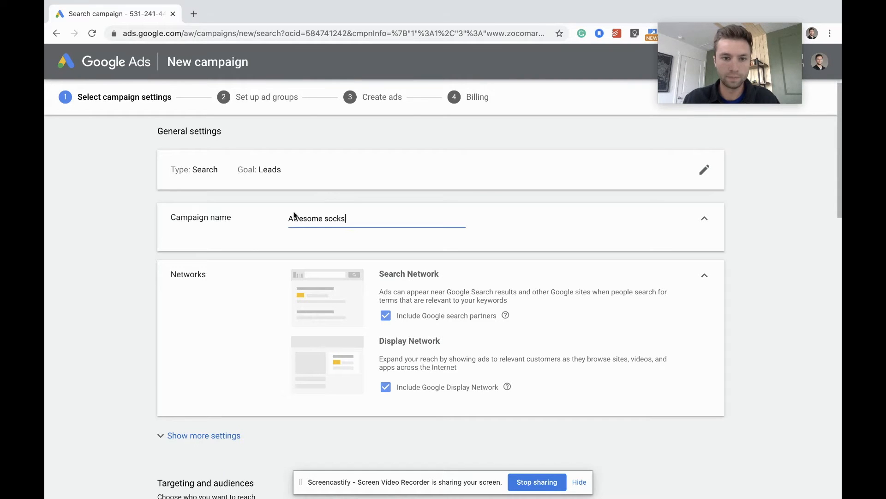
{"action": "scroll", "scroll_direction": "down", "scroll_amount": 3}
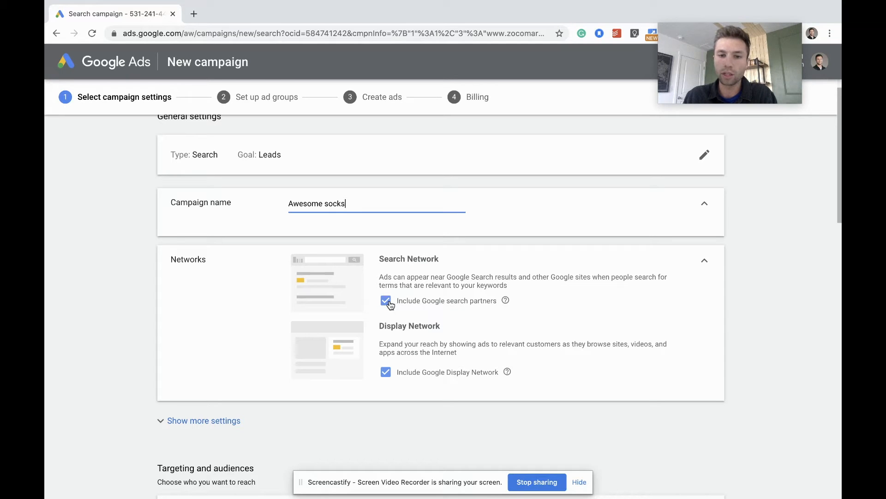
Step: Uncheck Google search partners and the Google Display Network
{"action": "left_click", "coordinate": [385, 300]}
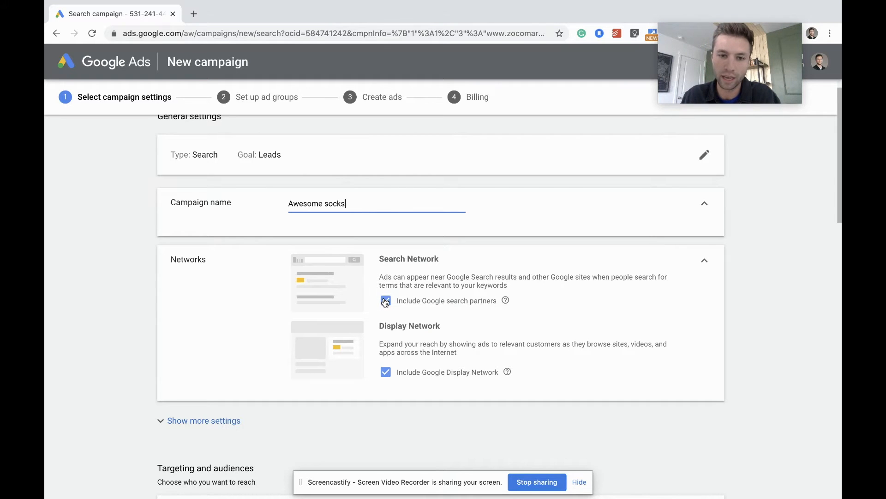
{"action": "left_click", "coordinate": [386, 300]}
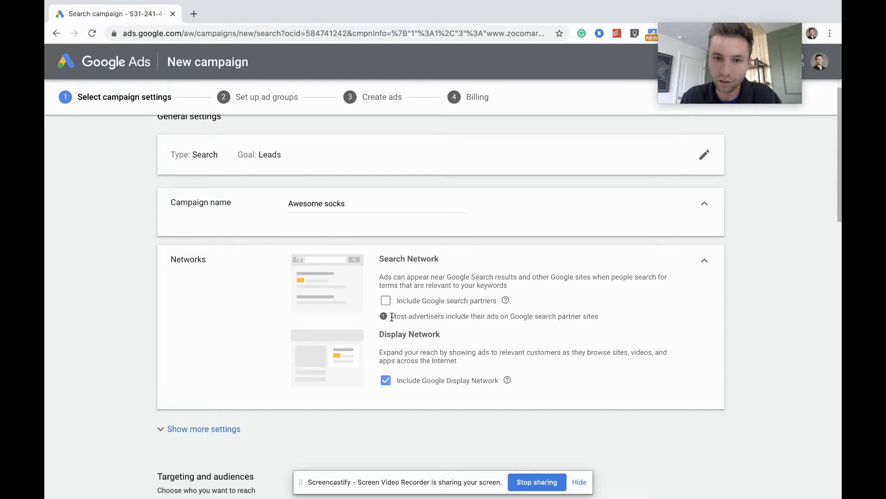
{"action": "left_click_drag", "start_coordinate": [391, 316], "coordinate": [598, 316]}
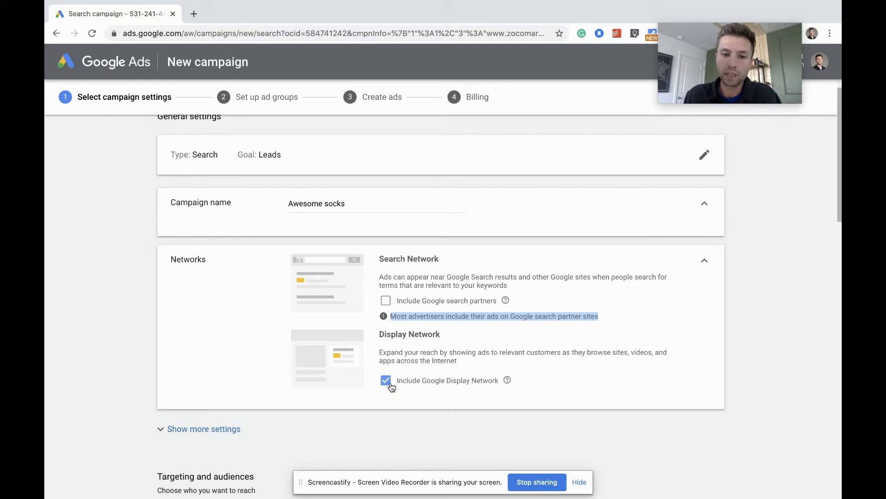
{"action": "left_click", "coordinate": [386, 380]}
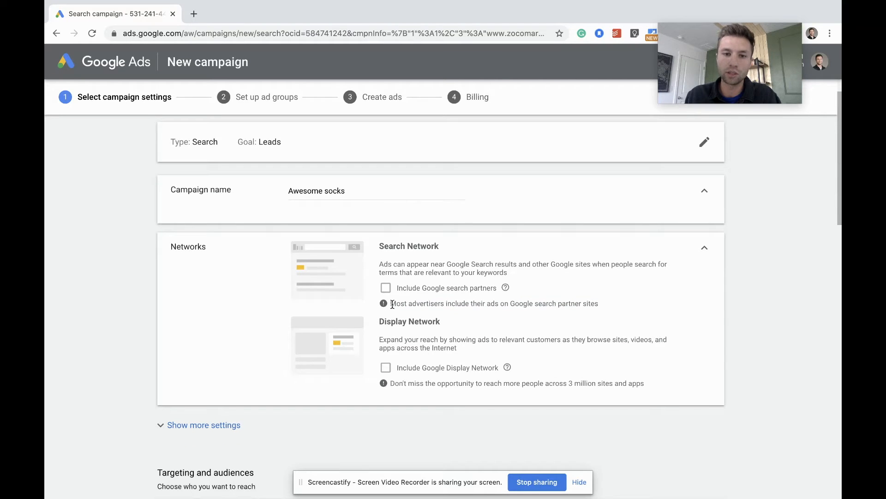
{"action": "left_click_drag", "start_coordinate": [391, 303], "coordinate": [598, 303]}
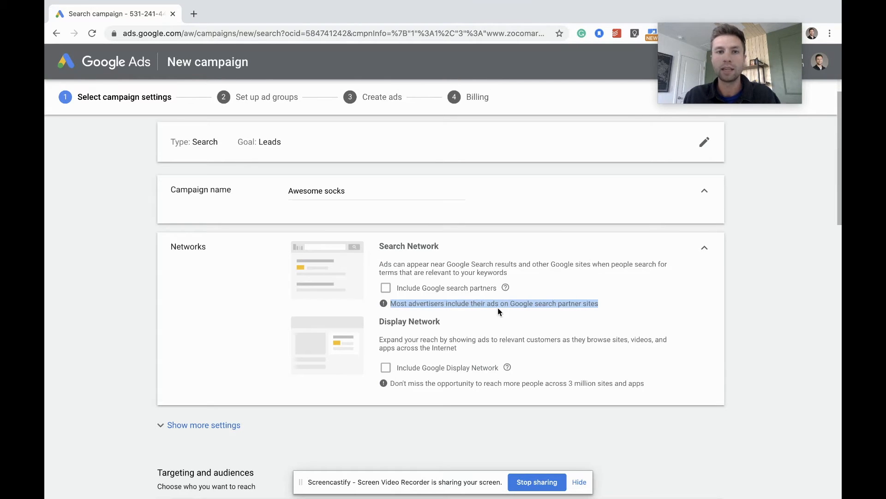
{"action": "scroll", "scroll_direction": "down", "scroll_amount": 3}
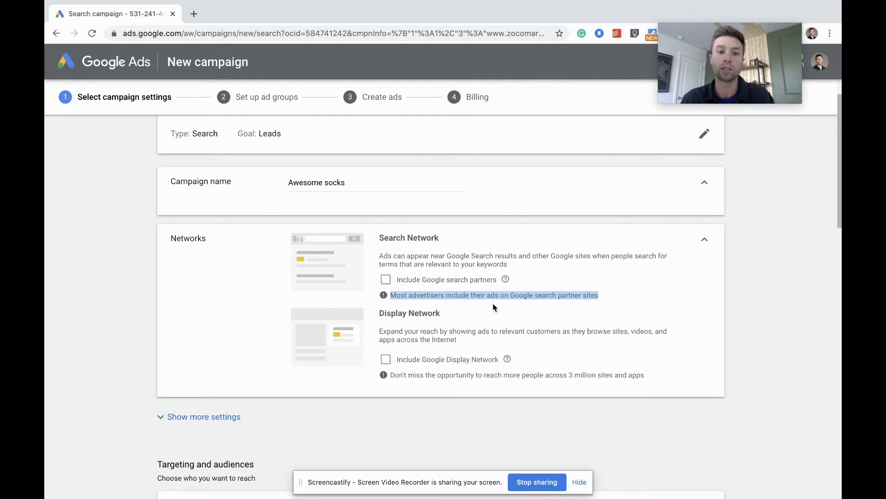
{"action": "scroll", "scroll_direction": "down", "scroll_amount": 3}
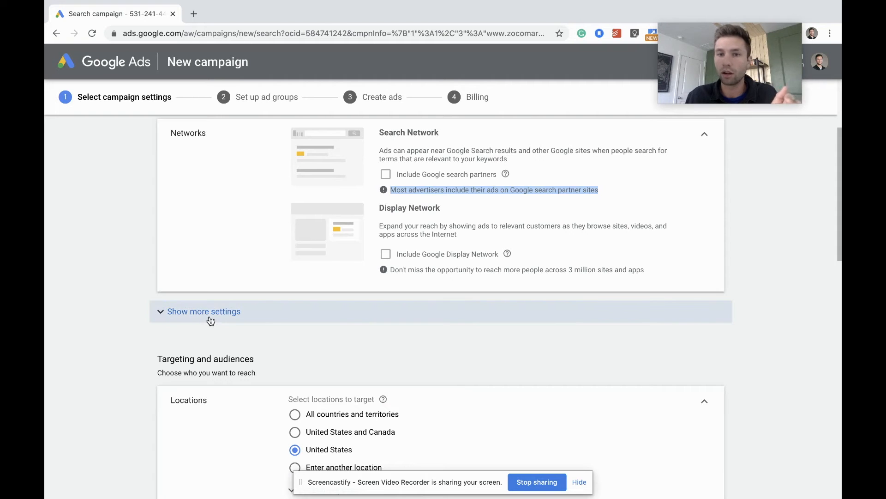
Step: Expand more settings and review start date, URL options, dynamic search ads and ad schedule
{"action": "left_click", "coordinate": [204, 311]}
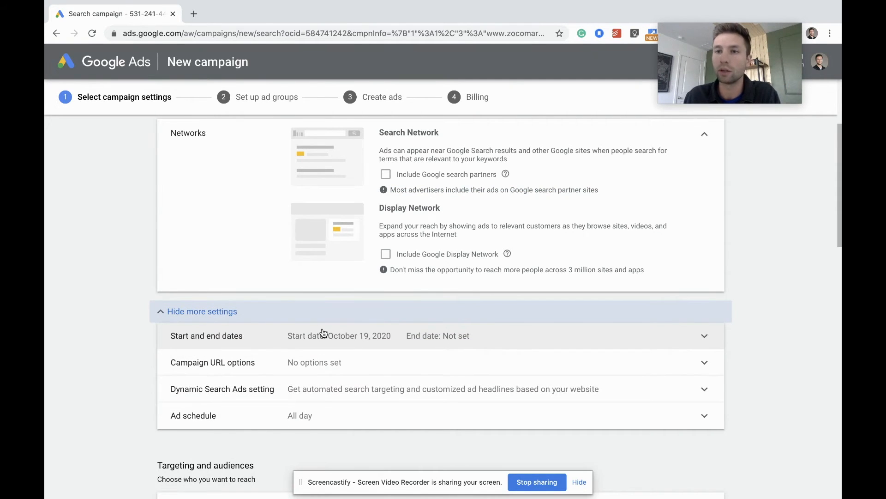
{"action": "scroll", "scroll_direction": "down", "scroll_amount": 3}
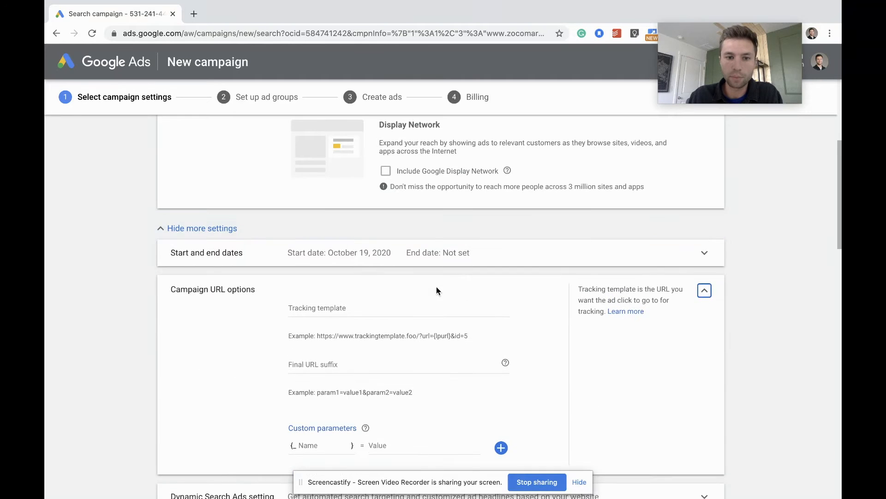
{"action": "scroll", "scroll_direction": "down", "scroll_amount": 3}
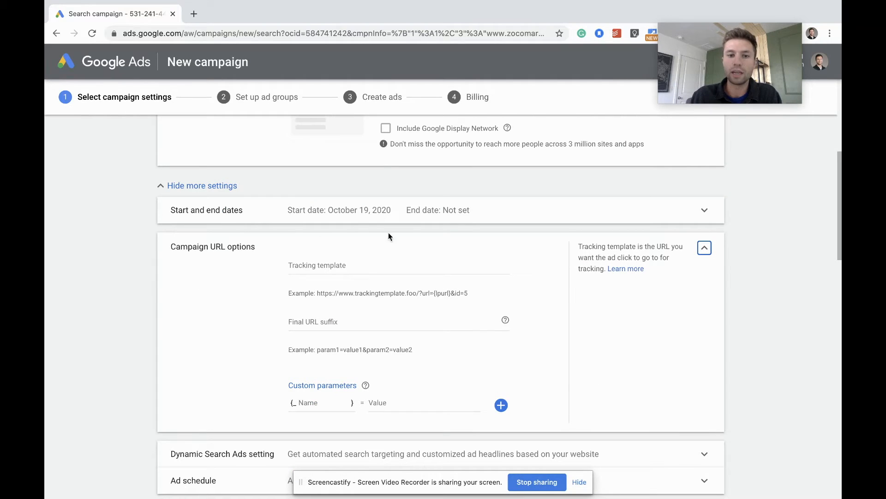
{"action": "mouse_move", "coordinate": [465, 343]}
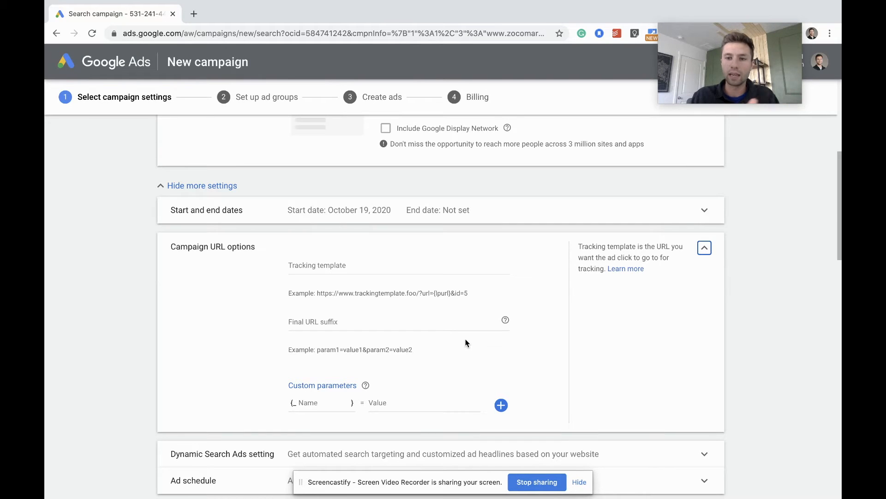
{"action": "scroll", "scroll_direction": "down", "scroll_amount": 3}
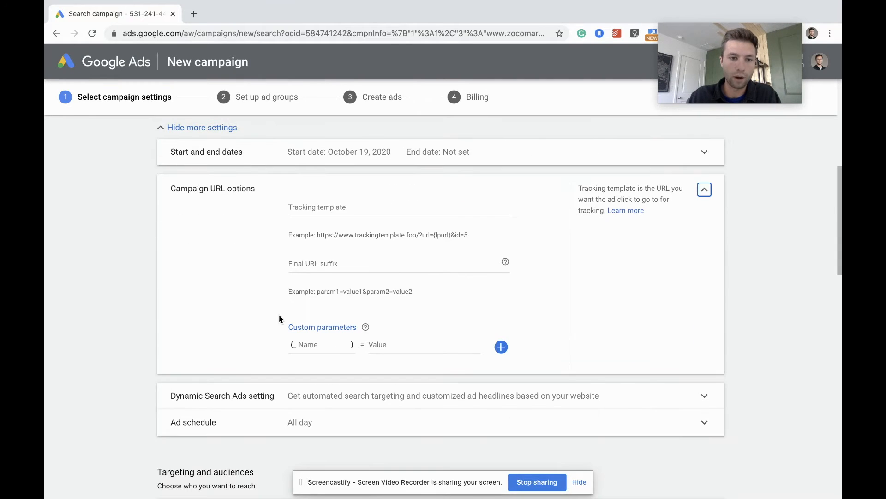
{"action": "scroll", "scroll_direction": "down", "scroll_amount": 3}
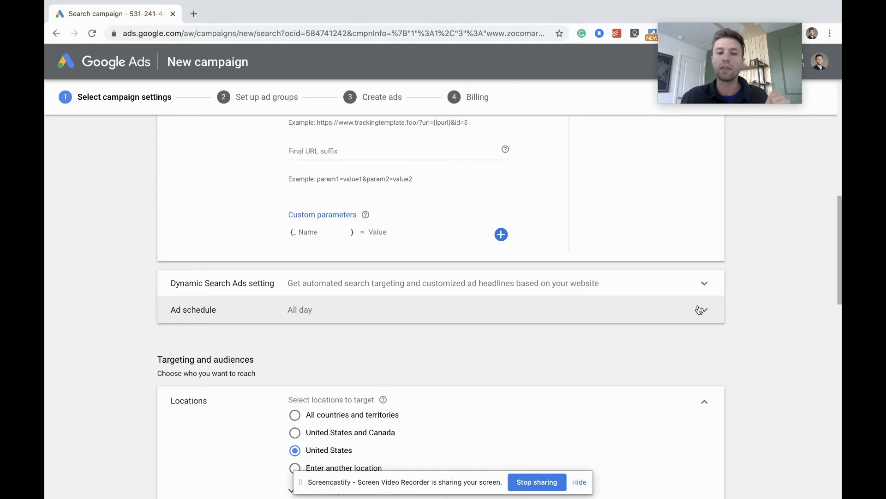
Step: Enter a $10 daily budget and review bidding focus options, keeping Clicks
{"action": "scroll", "scroll_direction": "down", "scroll_amount": 3}
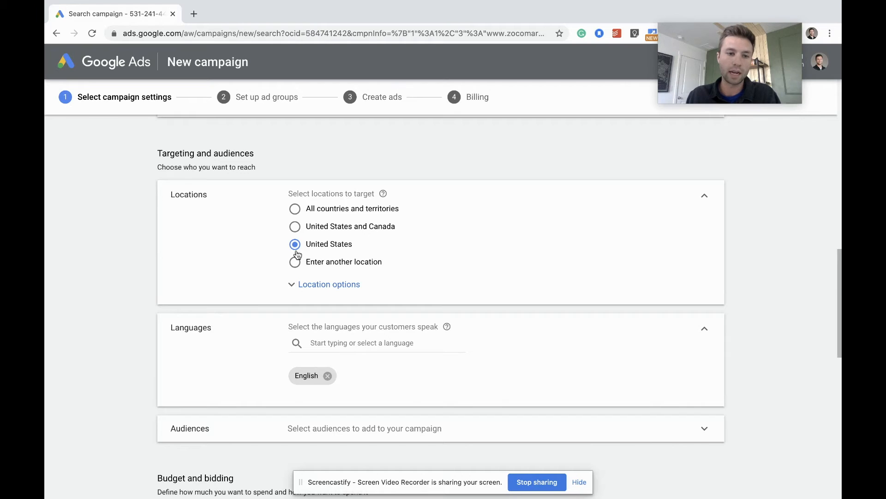
{"action": "scroll", "scroll_direction": "down", "scroll_amount": 3}
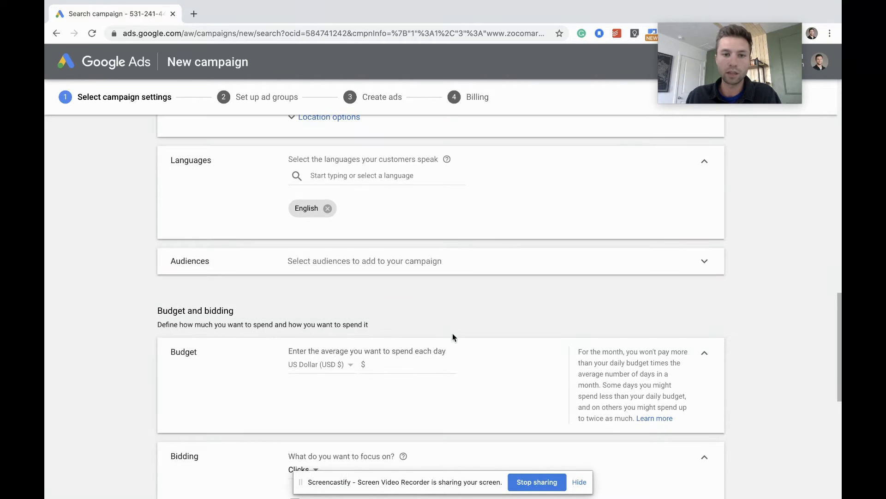
{"action": "mouse_move", "coordinate": [364, 289]}
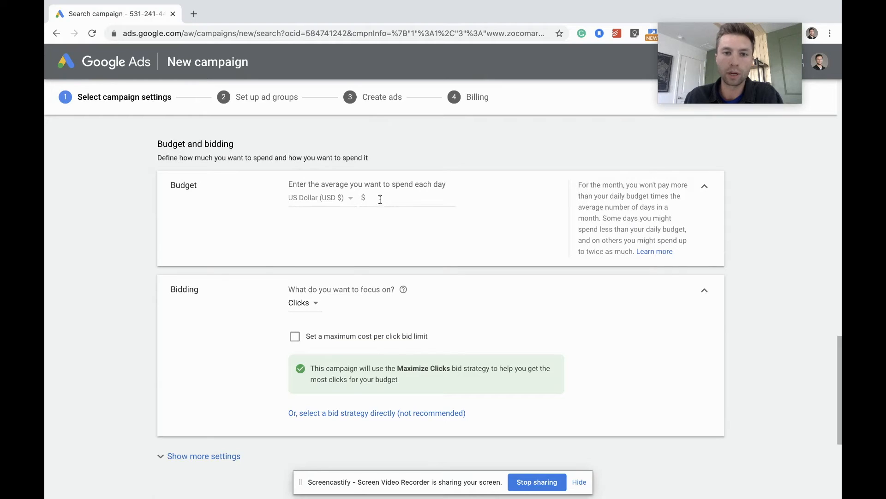
{"action": "type", "text": "10"}
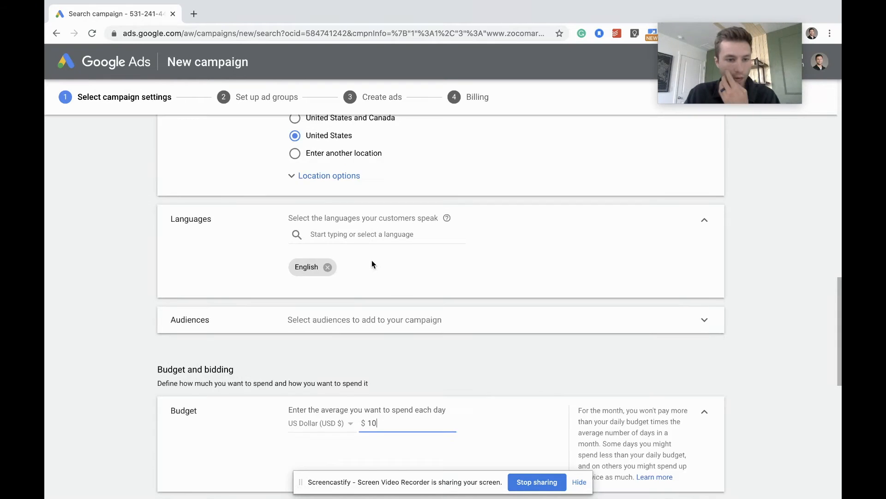
{"action": "scroll", "scroll_direction": "down", "scroll_amount": 3}
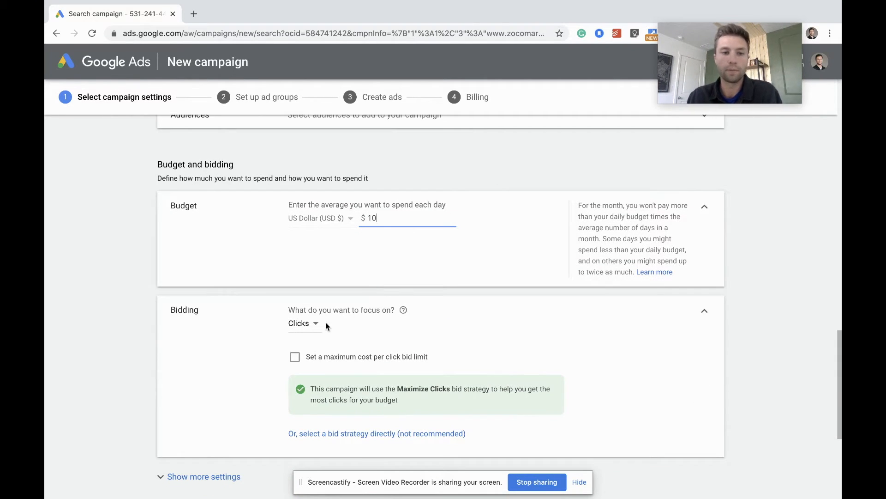
{"action": "mouse_move", "coordinate": [720, 379]}
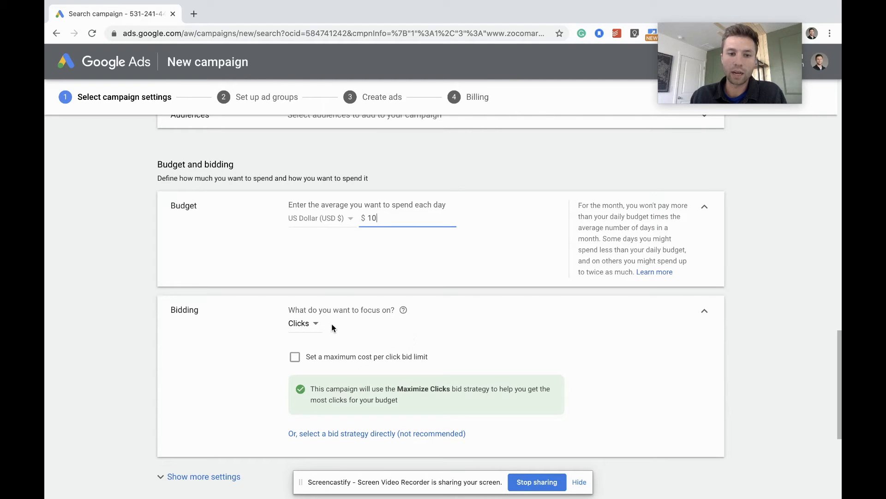
{"action": "left_click", "coordinate": [301, 322]}
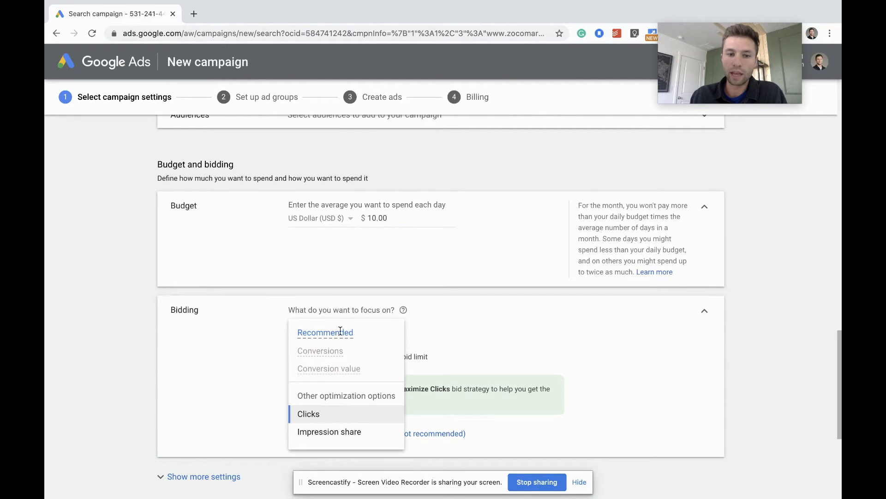
{"action": "mouse_move", "coordinate": [372, 342]}
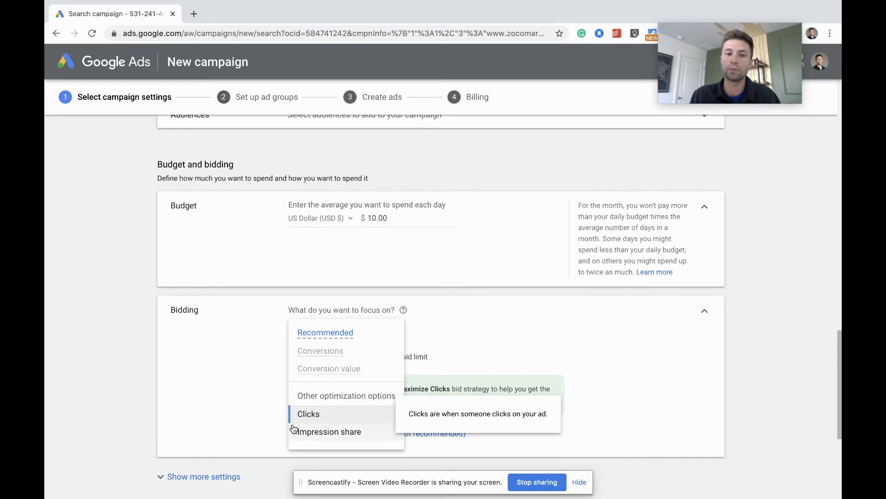
{"action": "mouse_move", "coordinate": [320, 351]}
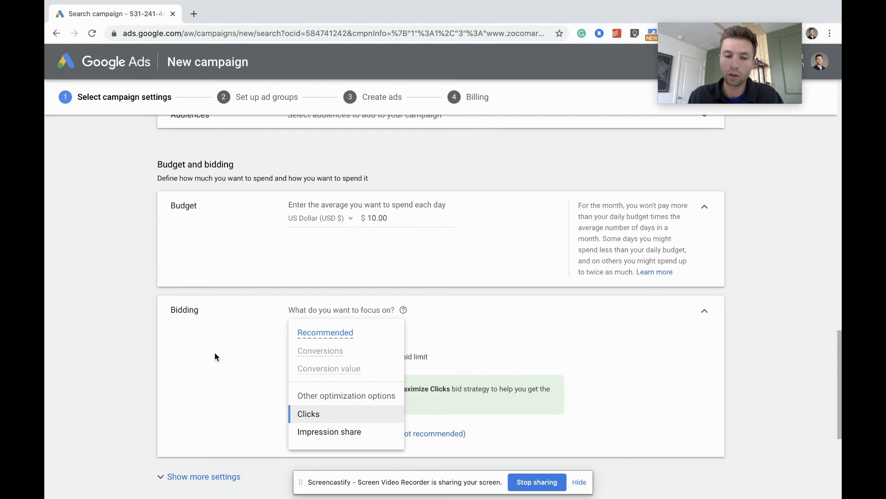
{"action": "left_click", "coordinate": [309, 413]}
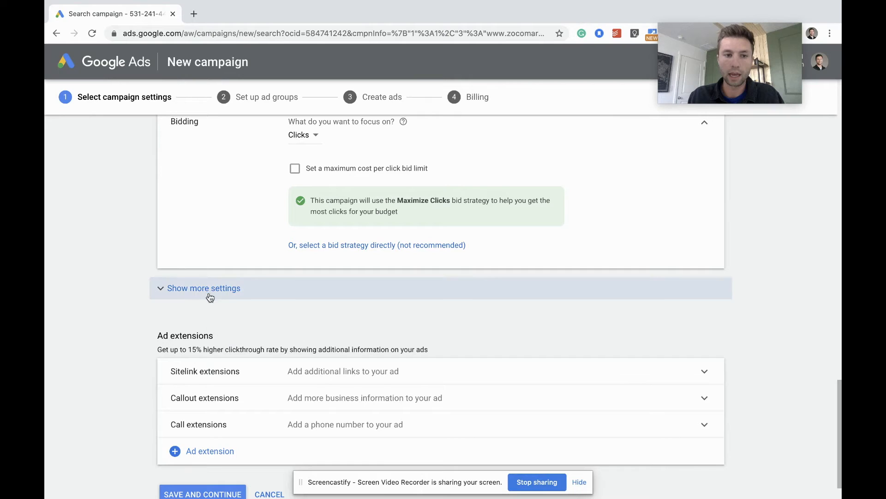
Step: Expand the additional bidding settings to review Conversions and Ad rotation
{"action": "left_click", "coordinate": [204, 287]}
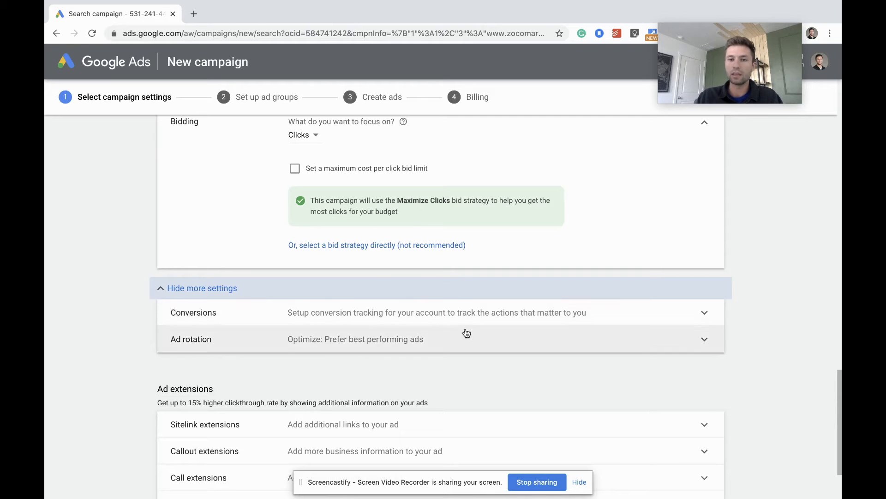
{"action": "mouse_move", "coordinate": [389, 348]}
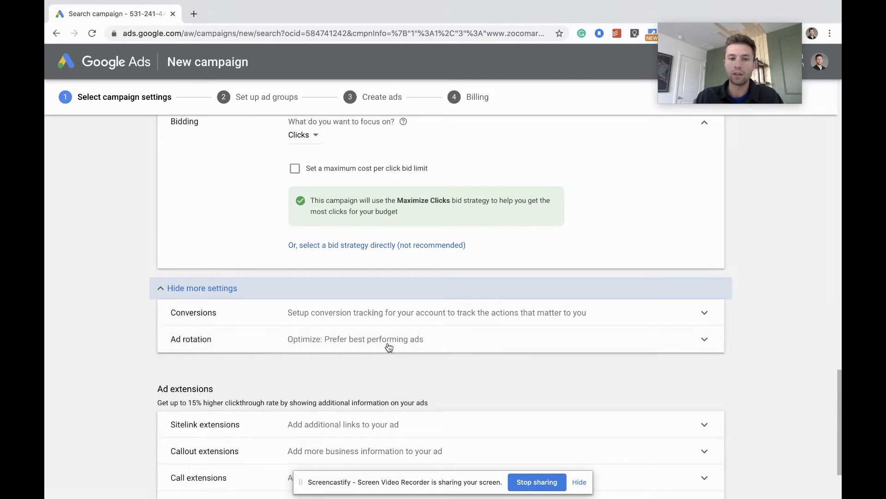
{"action": "scroll", "scroll_direction": "down", "scroll_amount": 3}
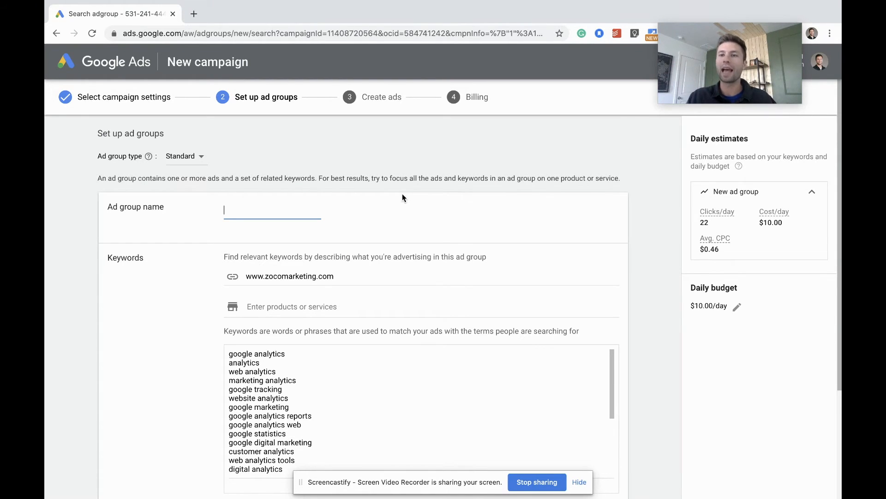
Step: Name the ad group 'Blue Socks' with keywords blue sock, dark blue socks, navy blue
{"action": "type", "text": "B"}
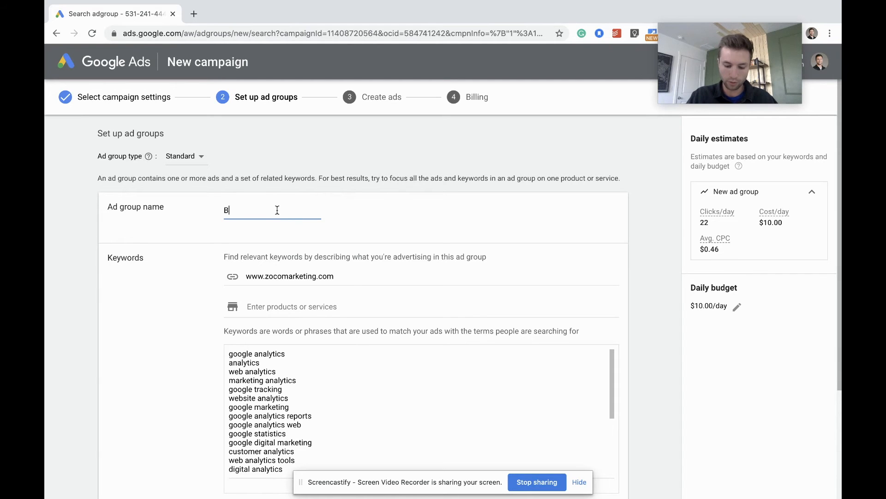
{"action": "type", "text": "lue Socks"}
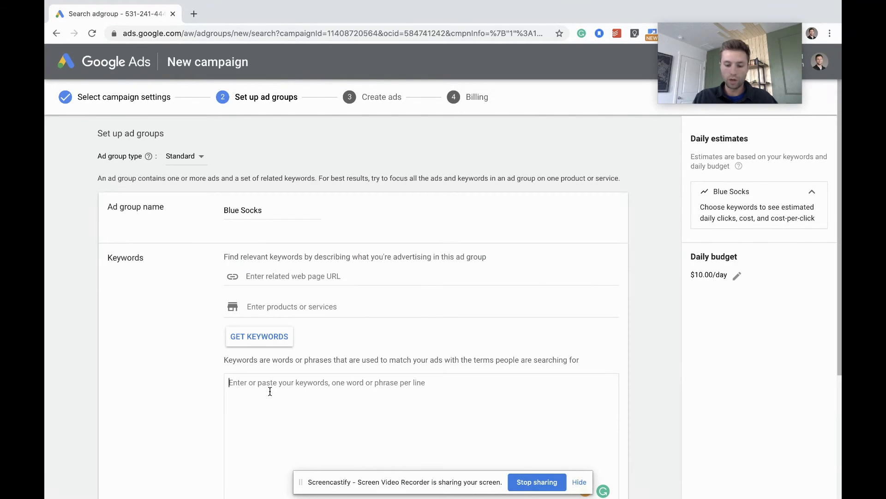
{"action": "type", "text": "blue"}
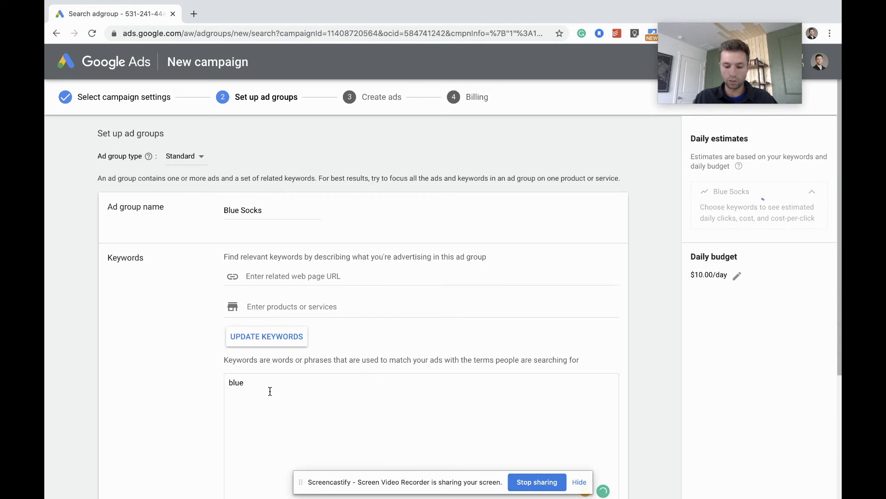
{"action": "type", "text": "sock"}
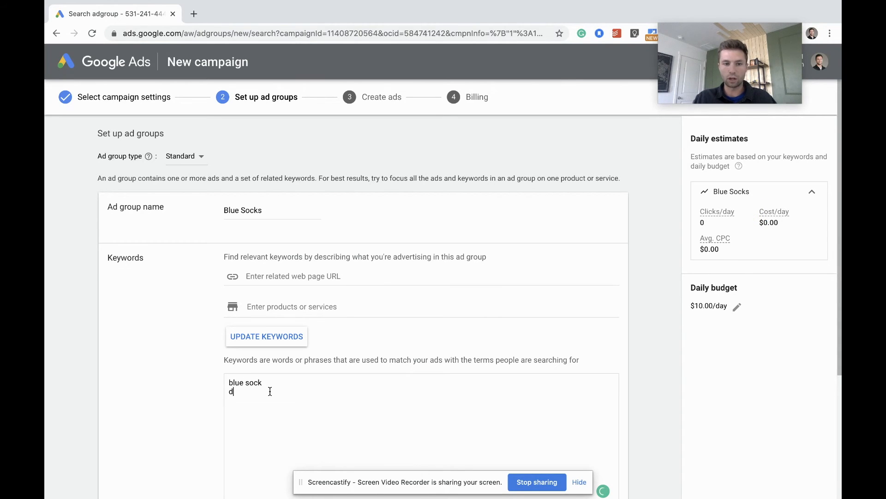
{"action": "type", "text": "ark blue socks"}
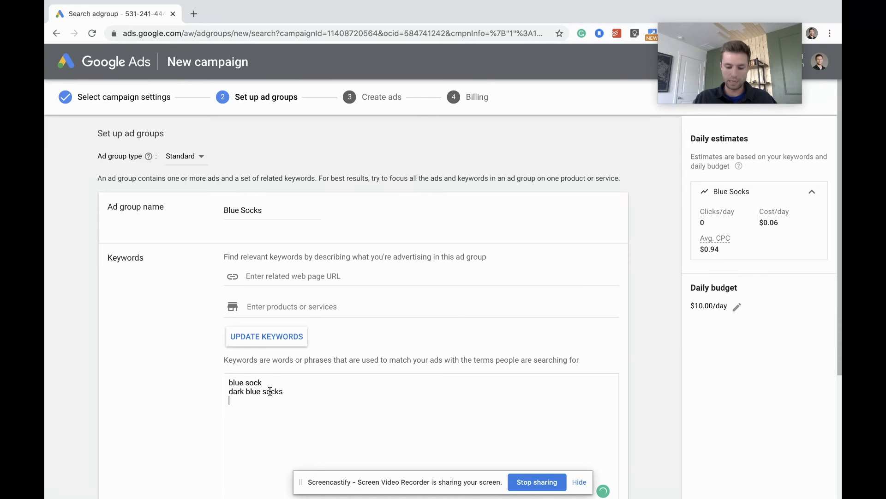
{"action": "type", "text": "navy bl"}
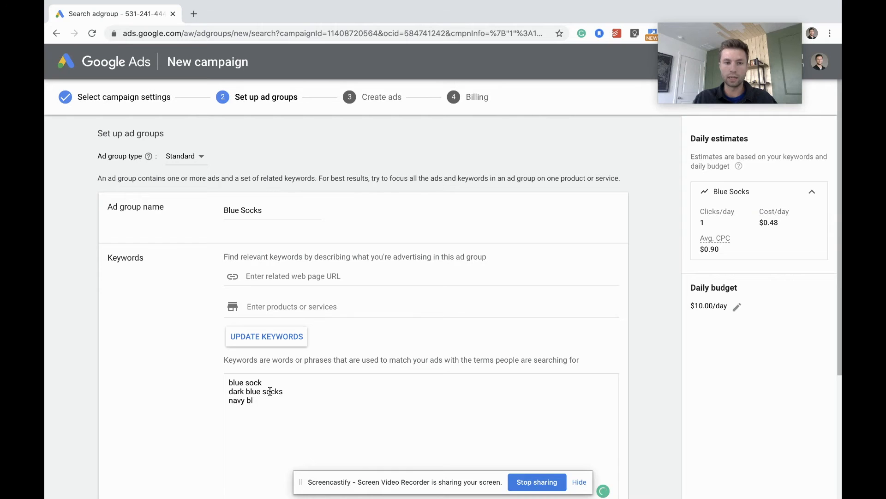
{"action": "type", "text": "ue"}
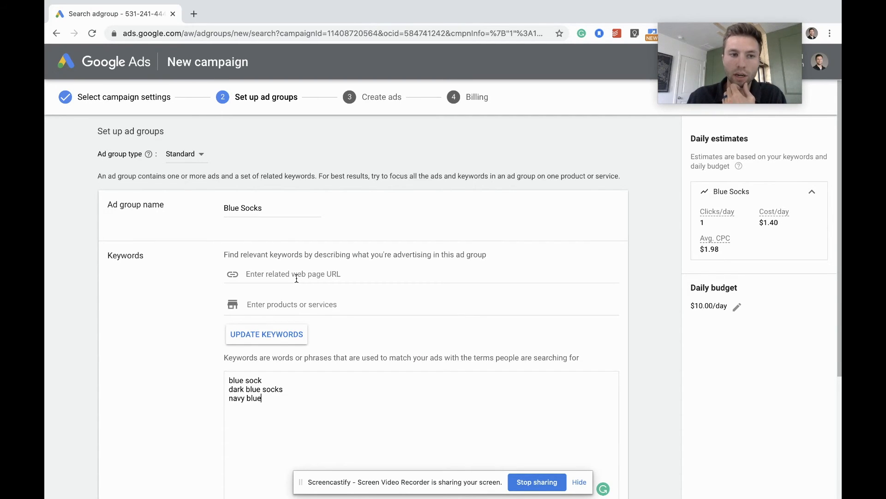
{"action": "scroll", "scroll_direction": "down", "scroll_amount": 3}
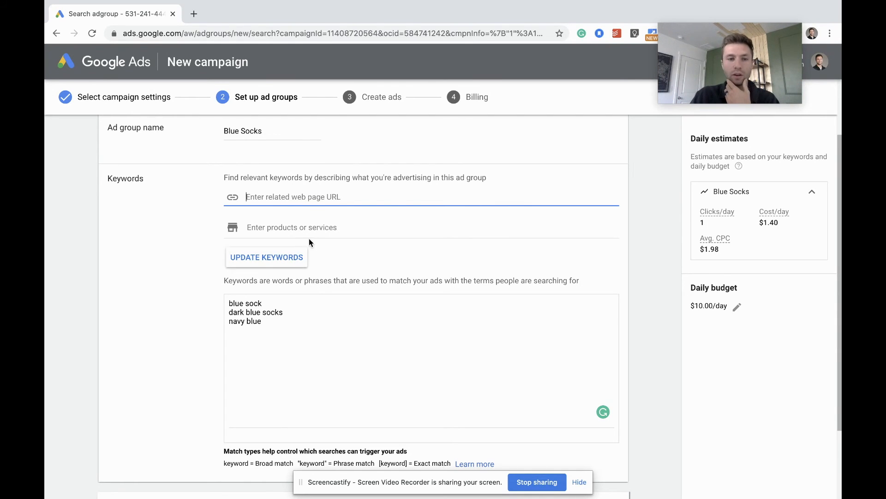
{"action": "scroll", "scroll_direction": "down", "scroll_amount": 3}
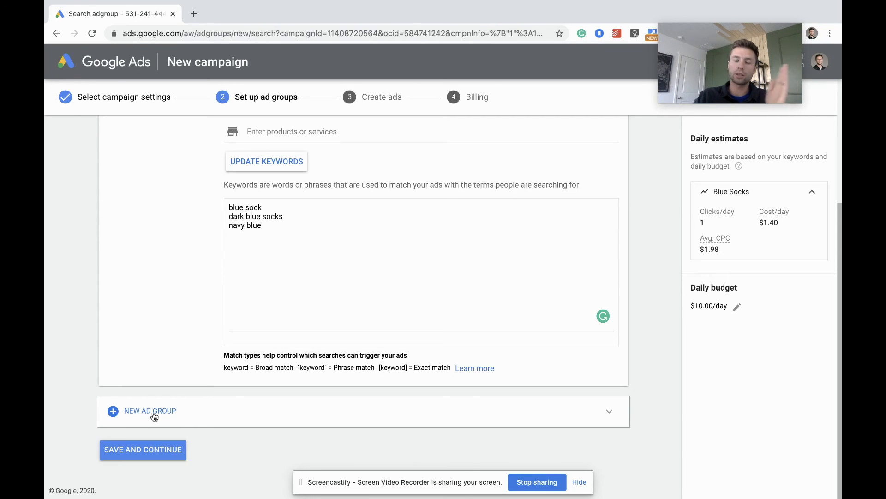
Step: Add a new ad group named 'red socks' with keywords 'red socks' and 'dark red socks'
{"action": "left_click", "coordinate": [149, 410]}
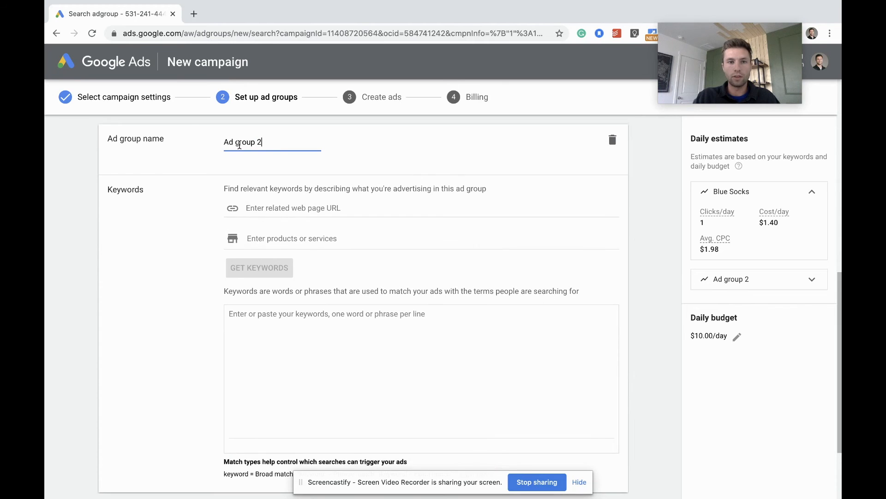
{"action": "type", "text": "ref"}
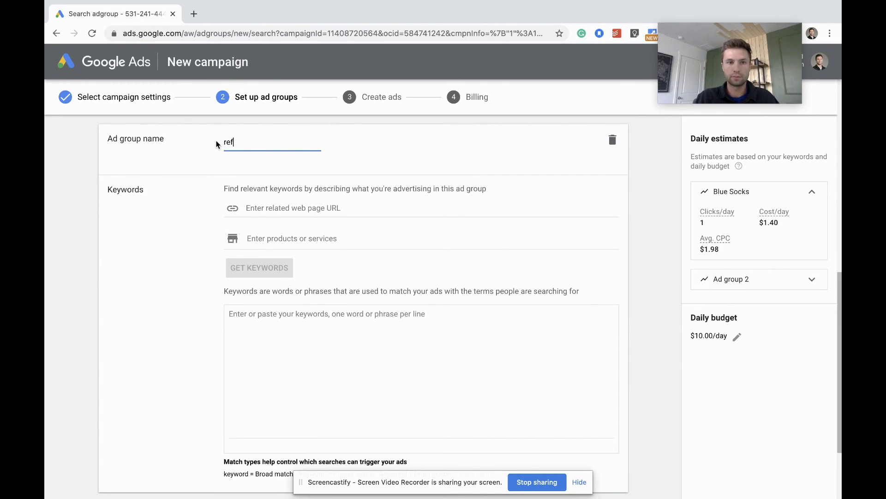
{"action": "type", "text": "red socks"}
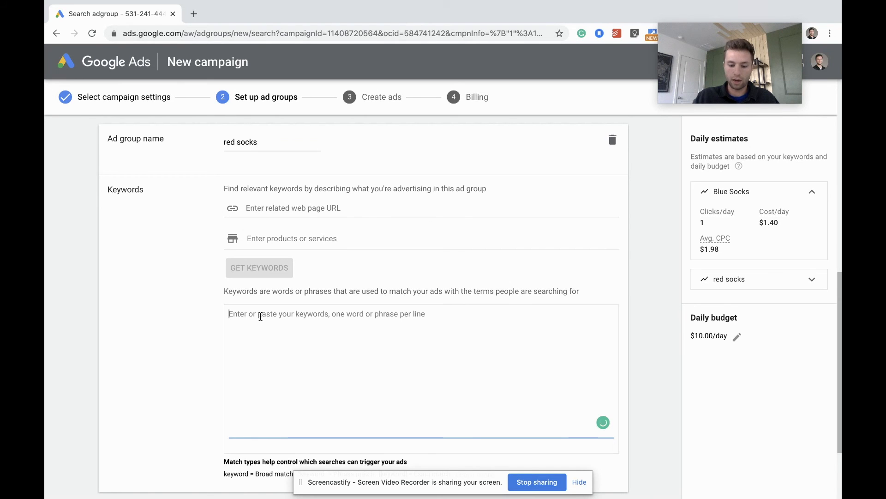
{"action": "type", "text": "red re"}
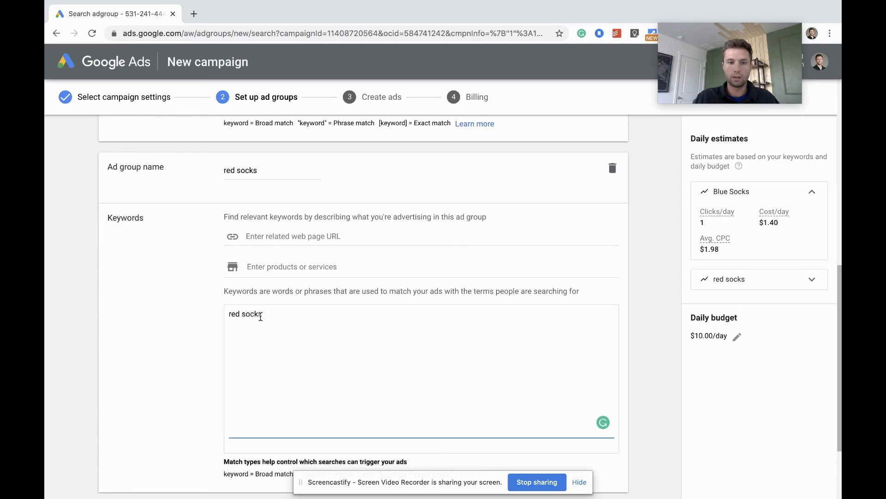
{"action": "type", "text": "dark d"}
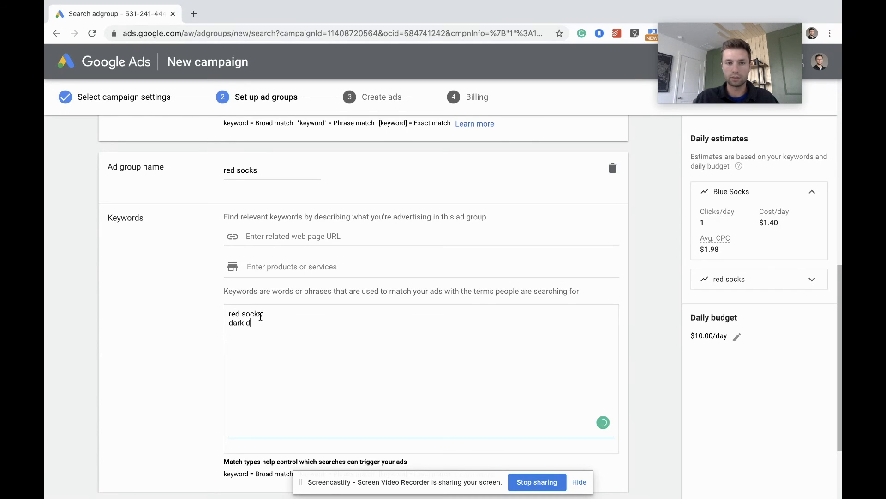
{"action": "type", "text": "red sock"}
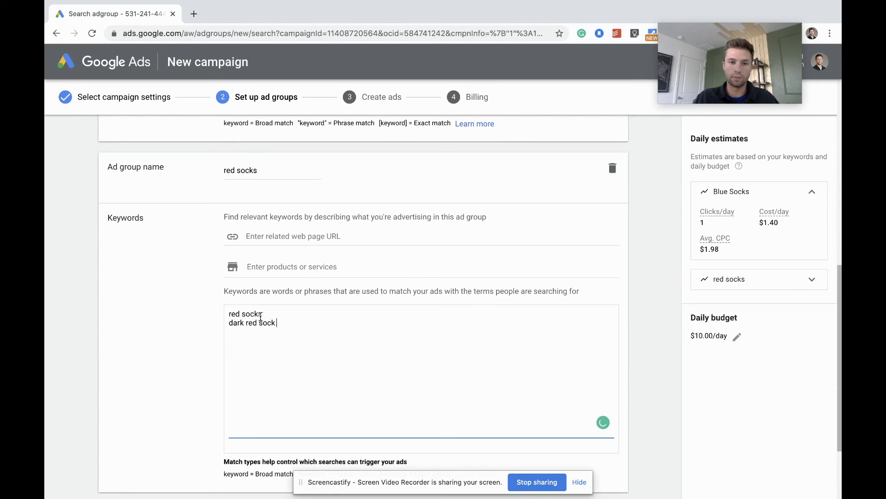
{"action": "type", "text": "s"}
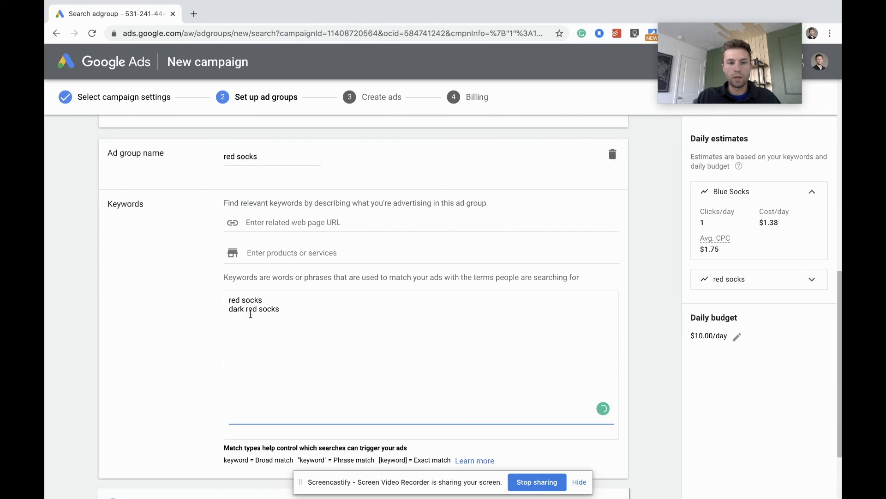
{"action": "scroll", "scroll_direction": "down", "scroll_amount": 3}
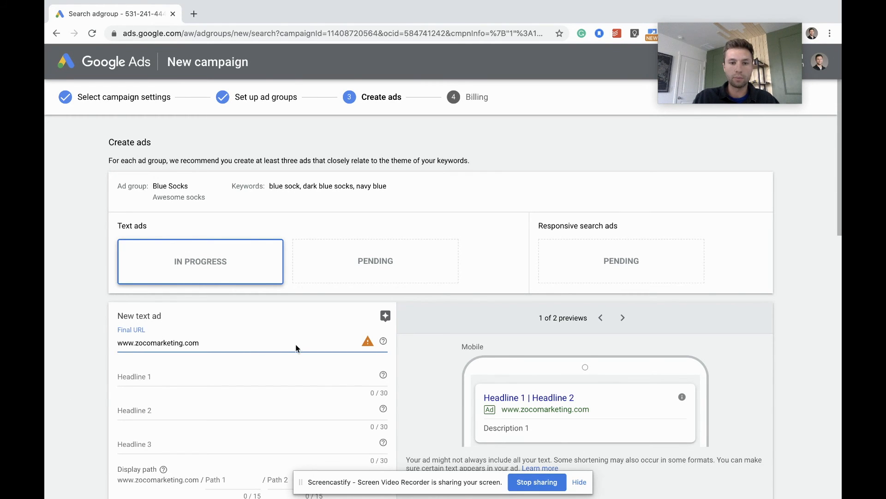
{"action": "mouse_move", "coordinate": [367, 340]}
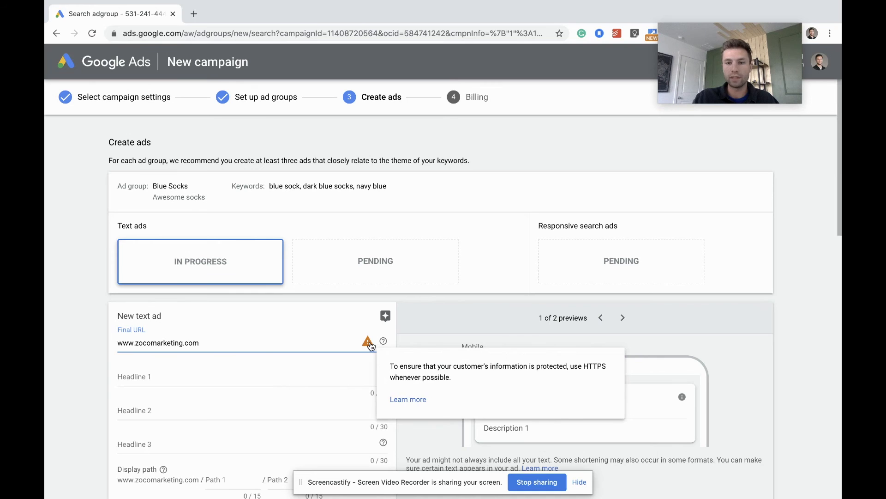
Step: Prefix the Final URL with https and enter headlines 'Awesome Dark Blue Socks' and '10% Off this week'
{"action": "type", "text": "https://"}
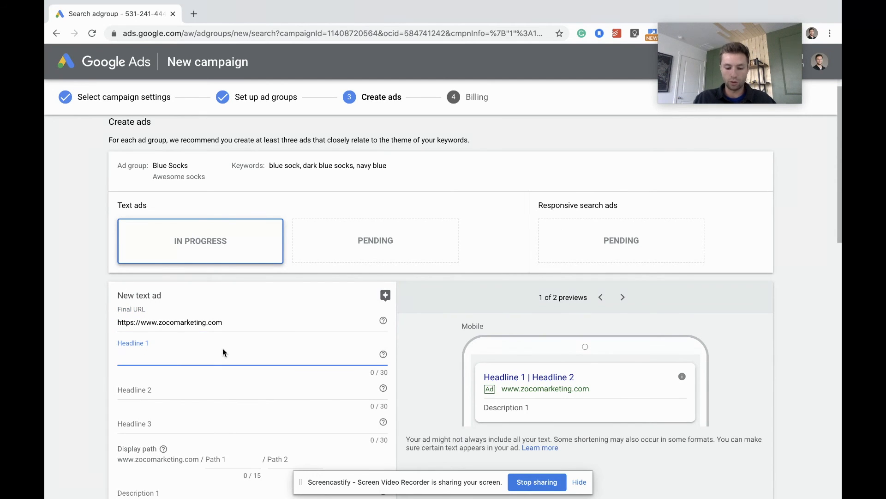
{"action": "type", "text": "Awesome Dark"}
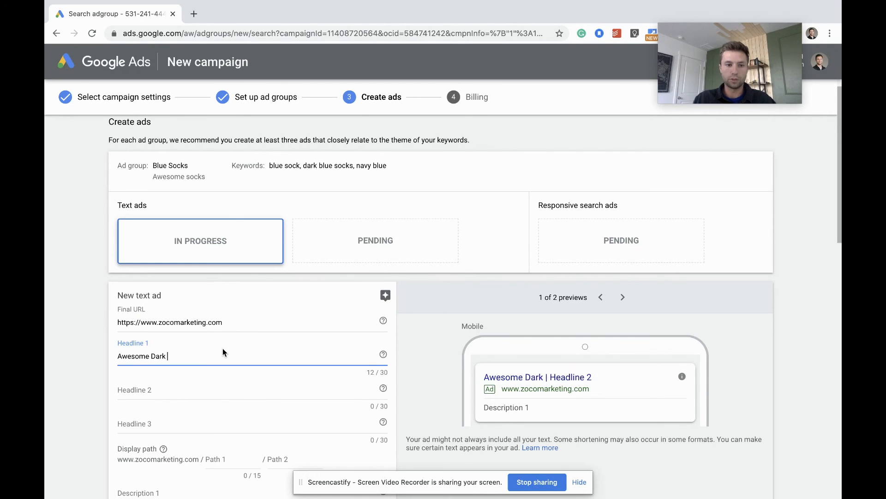
{"action": "type", "text": "Blue Socks"}
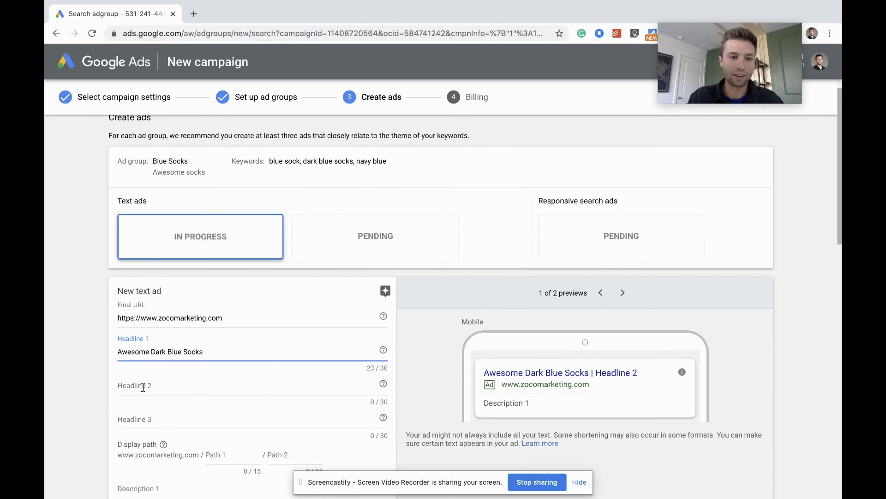
{"action": "type", "text": "10%"}
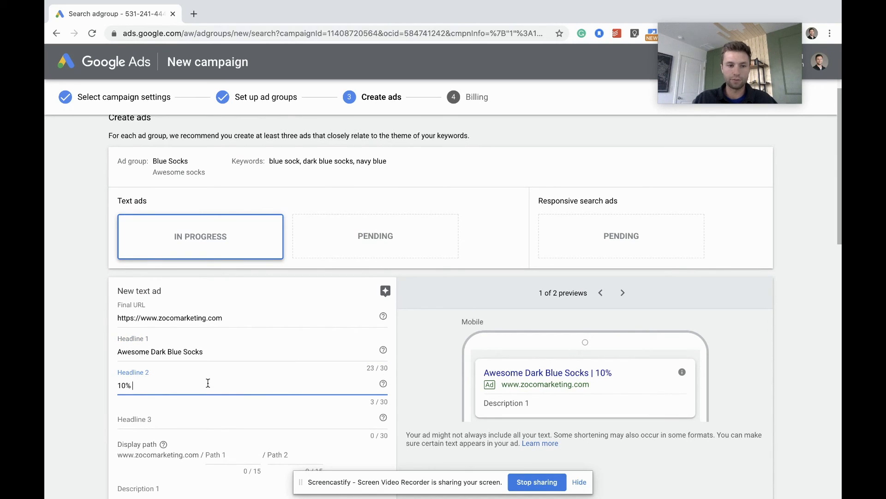
{"action": "type", "text": "Off"}
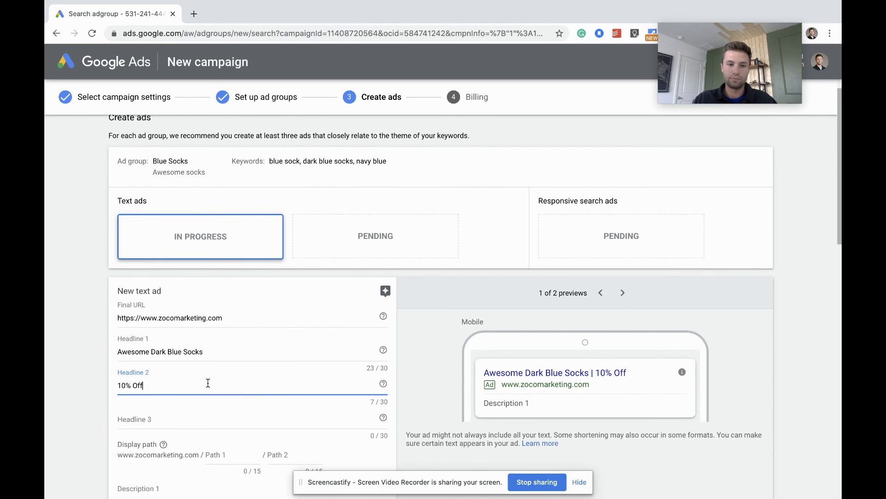
{"action": "type", "text": "thiw"}
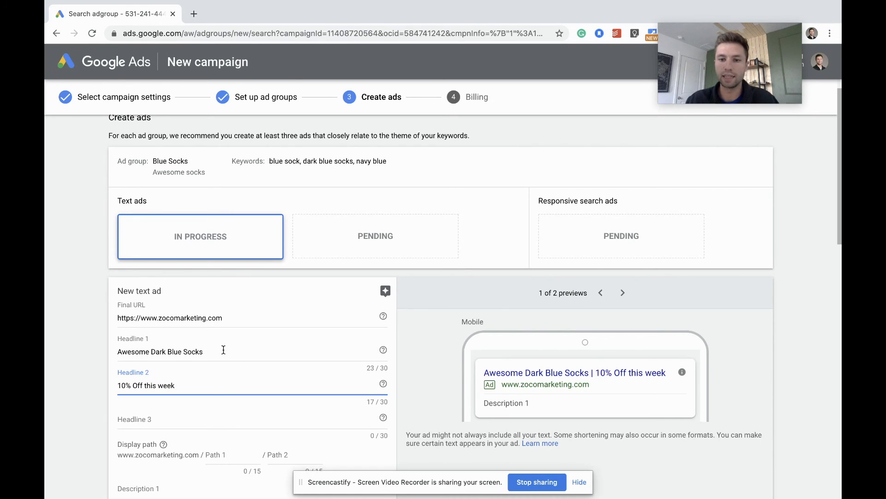
{"action": "scroll", "scroll_direction": "down", "scroll_amount": 3}
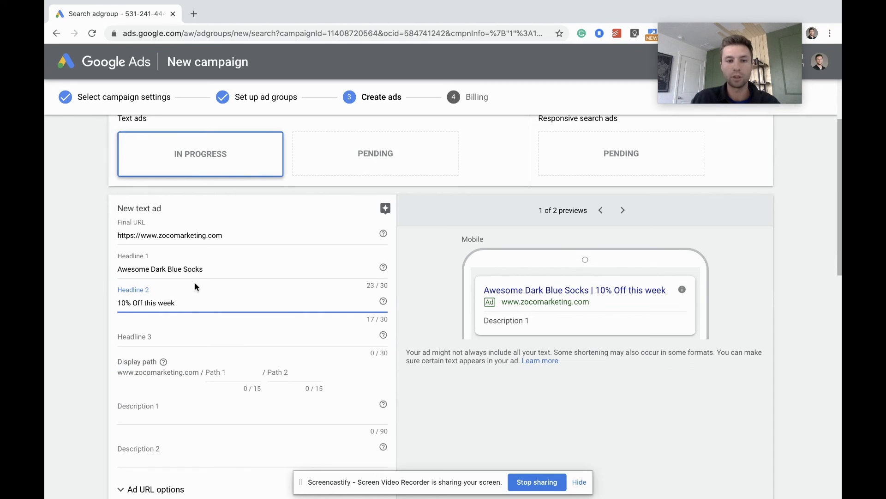
{"action": "scroll", "scroll_direction": "down", "scroll_amount": 3}
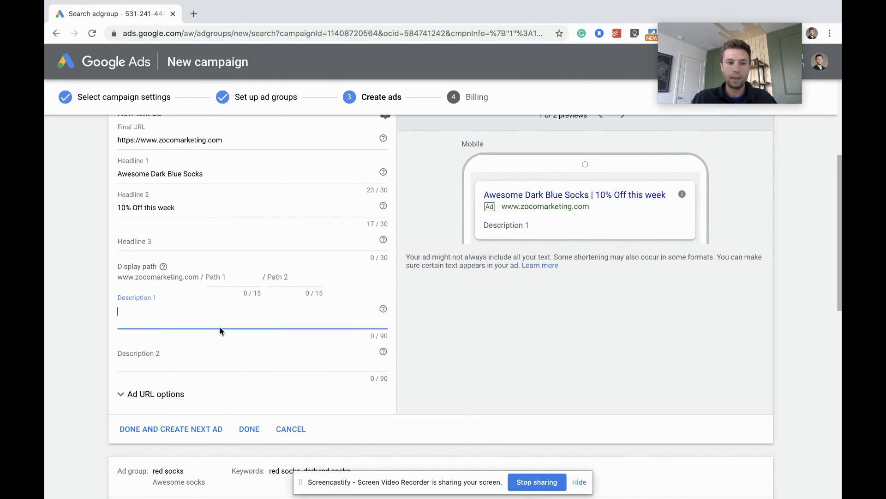
Step: Write the ad description 'This is my product'
{"action": "type", "text": "This is"}
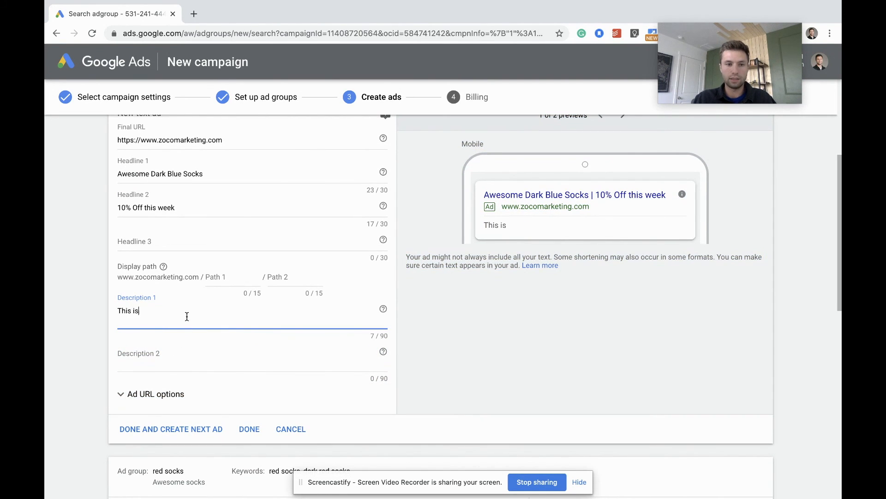
{"action": "type", "text": "my pro"}
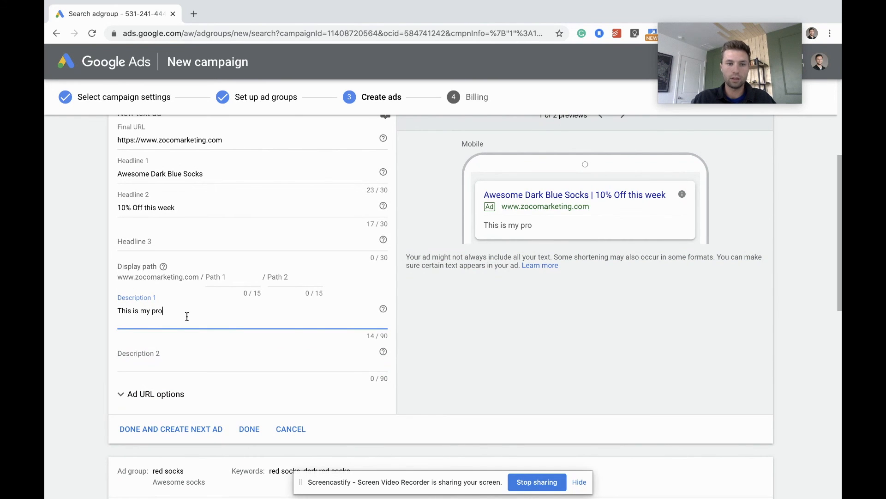
{"action": "type", "text": "duct"}
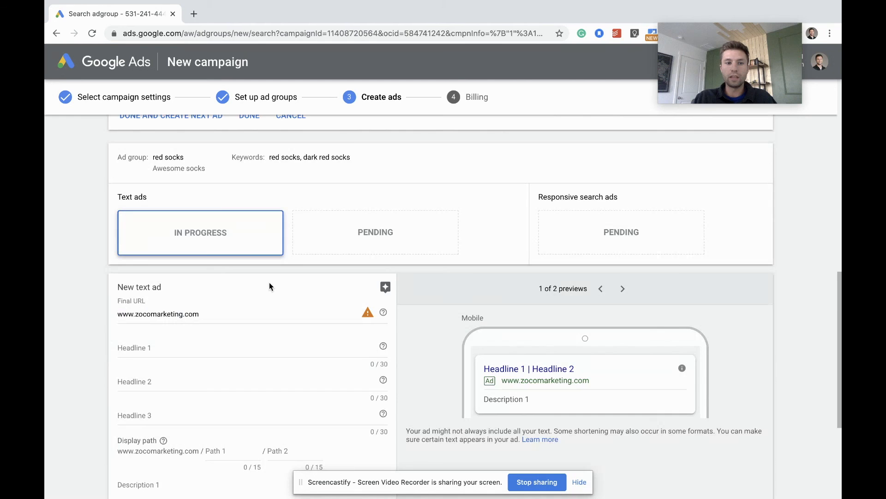
Step: Save the ads and continue, bringing up the suggestion to add more headlines
{"action": "scroll", "scroll_direction": "down", "scroll_amount": 3}
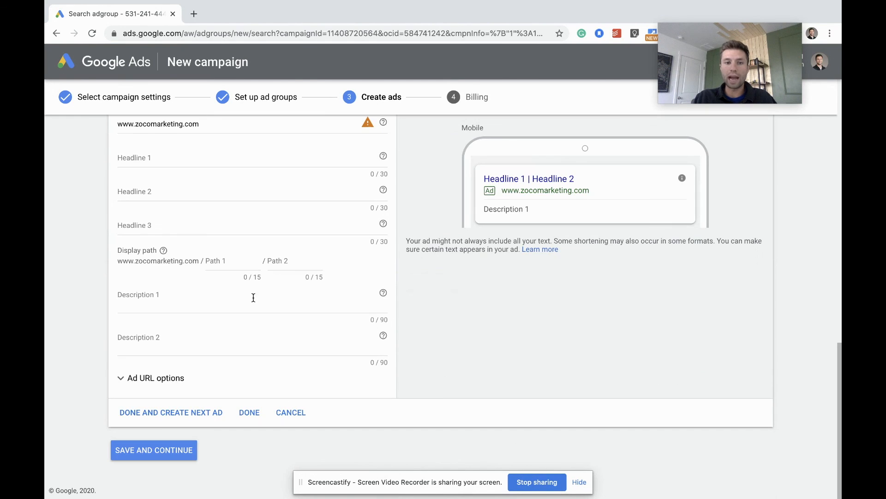
{"action": "mouse_move", "coordinate": [166, 449]}
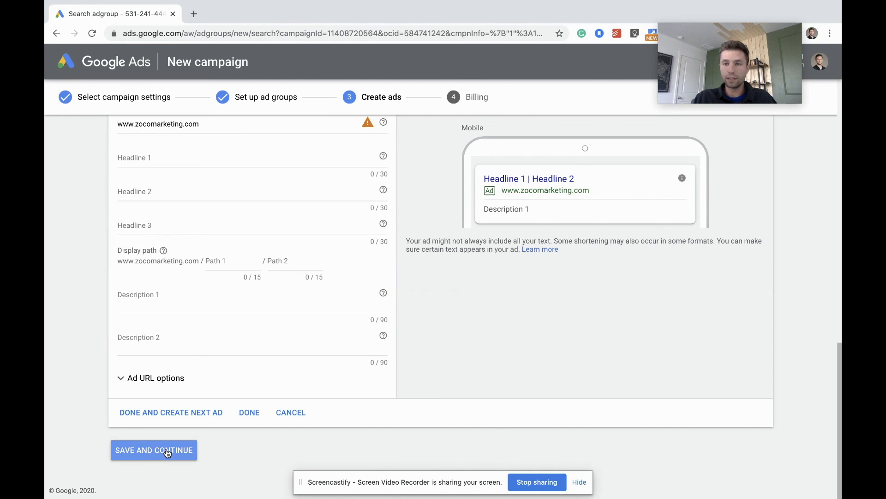
{"action": "left_click", "coordinate": [154, 449]}
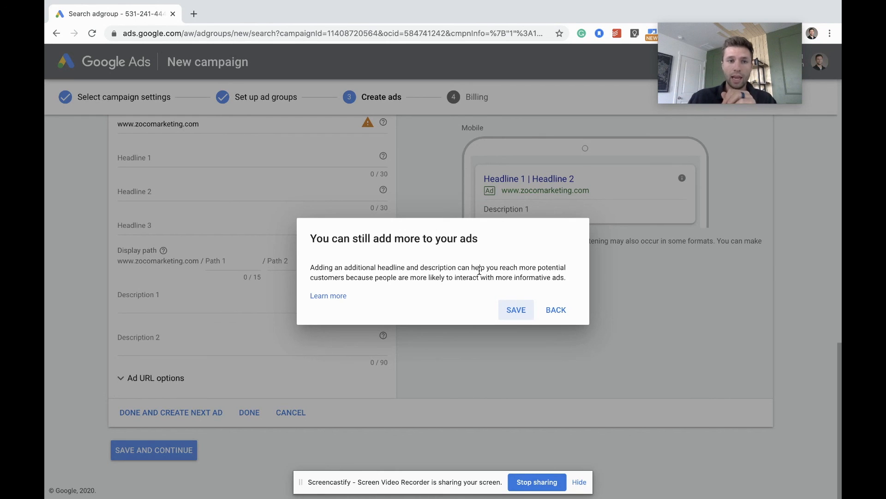
{"action": "mouse_move", "coordinate": [562, 296]}
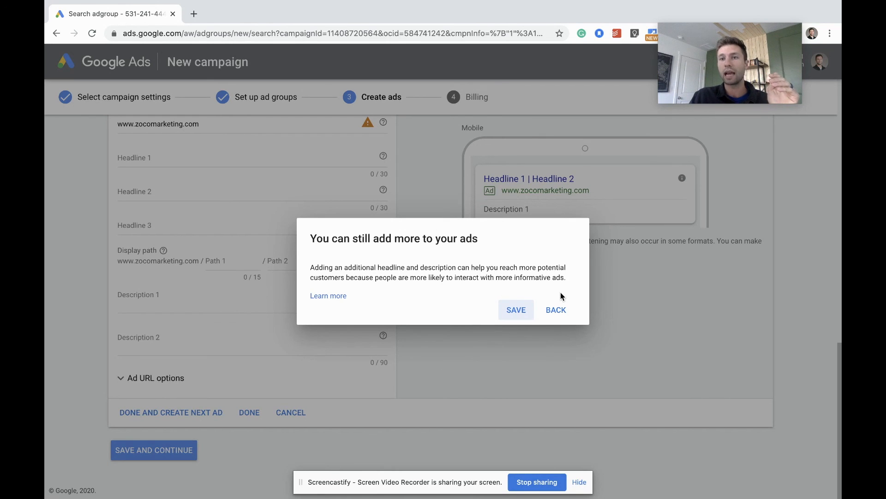